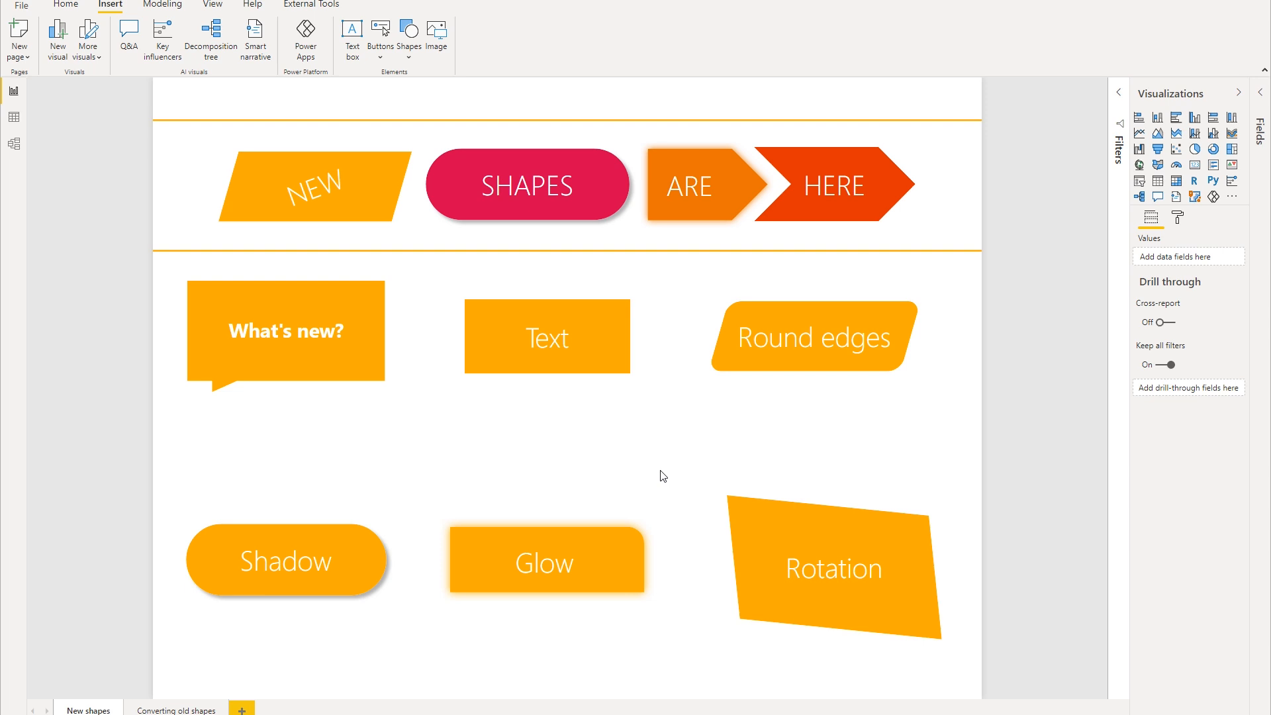
mouse_move(119, 22)
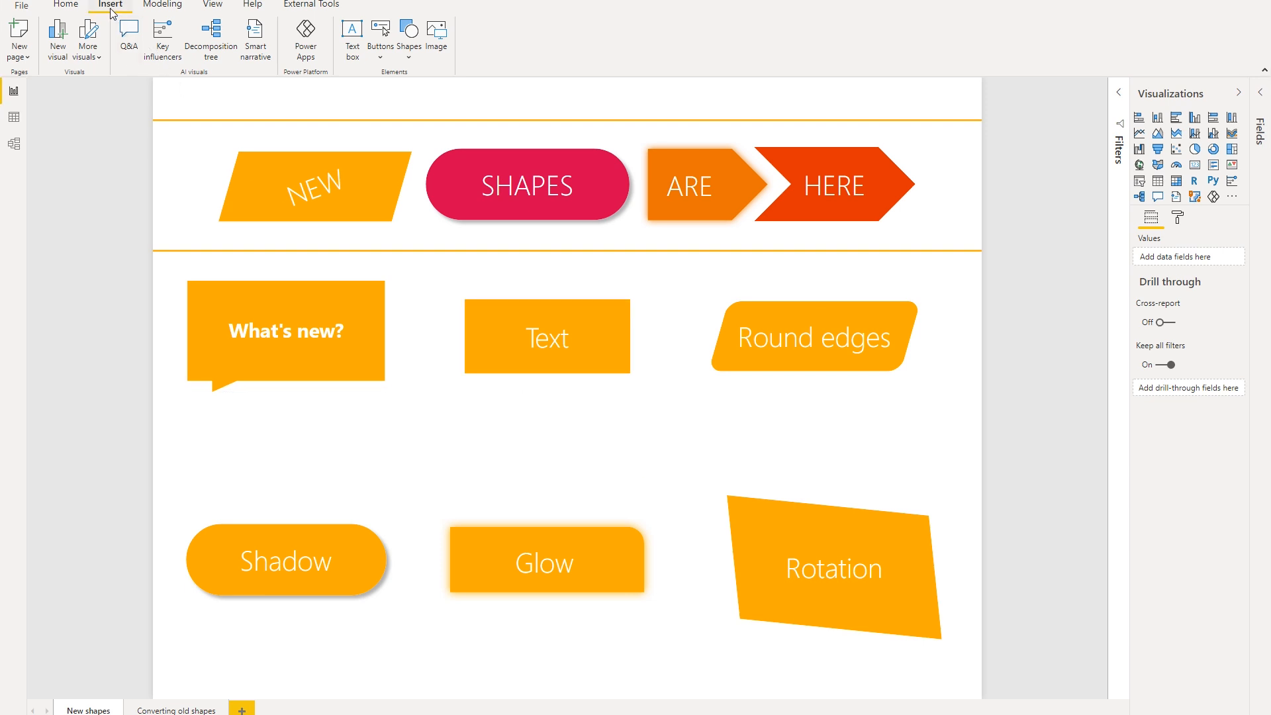
Select the orange Text shape and review its Text settings in the Format shape pane
click(408, 37)
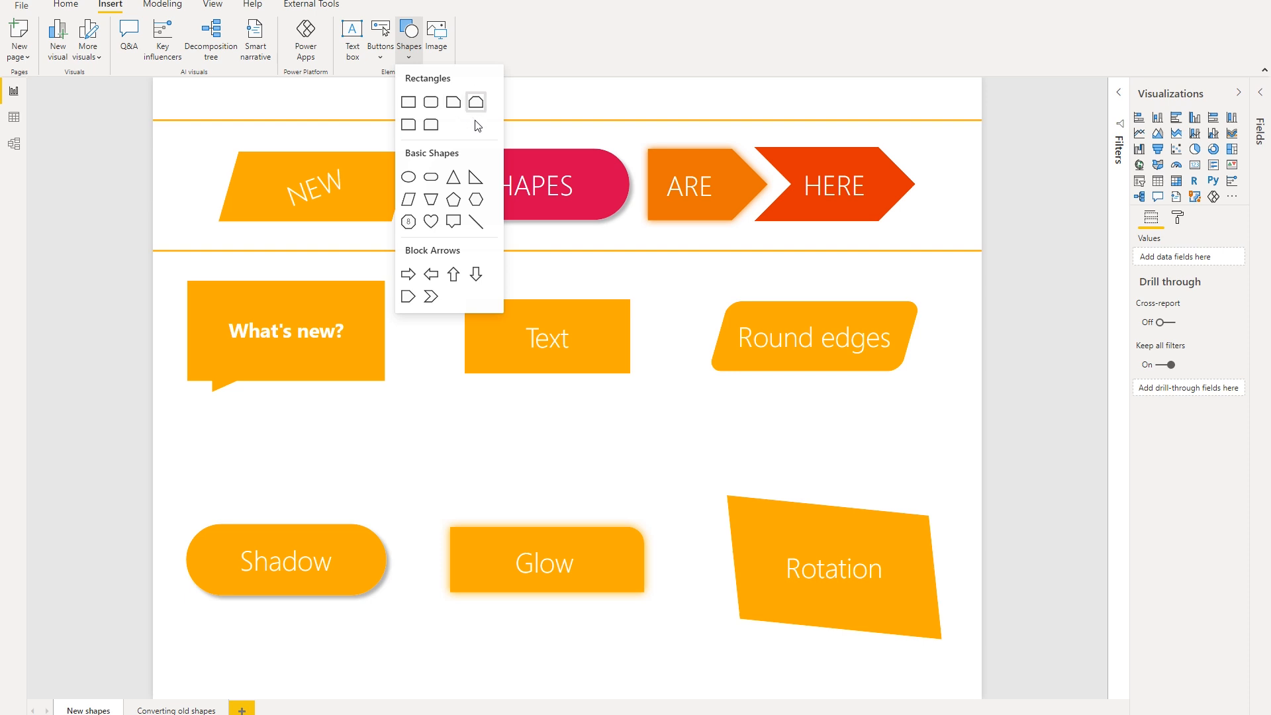
mouse_move(482, 154)
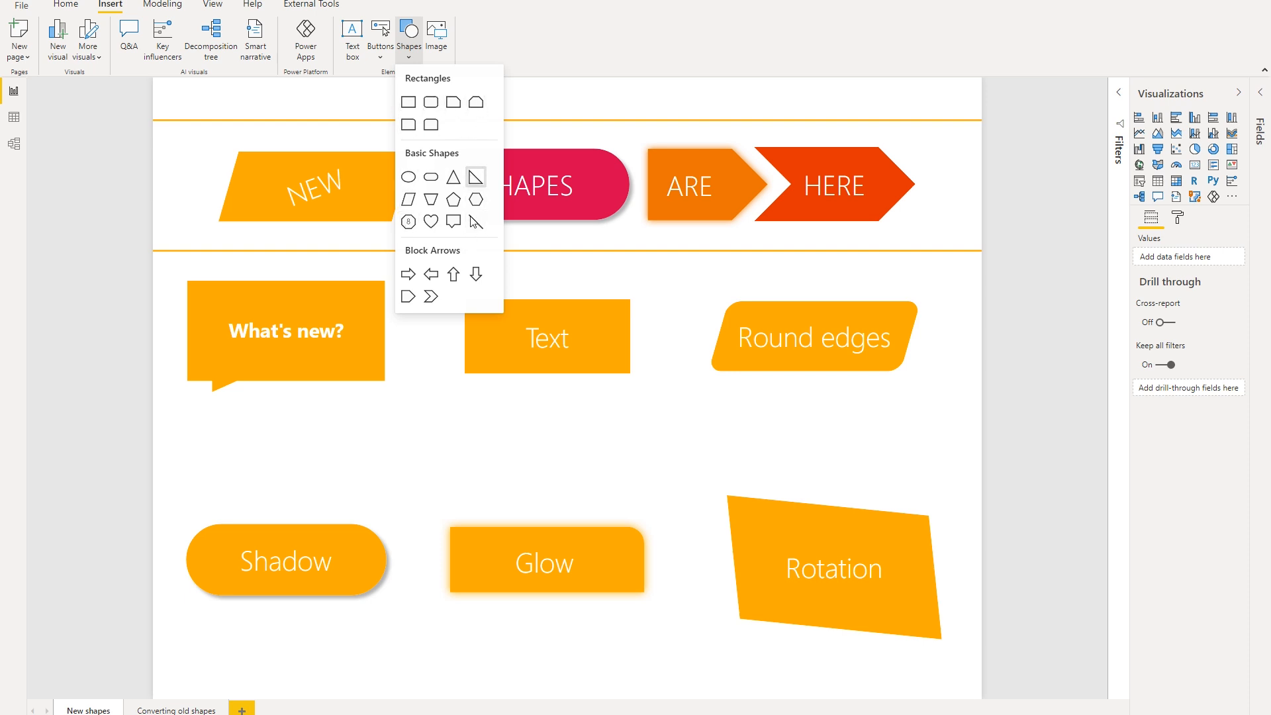
mouse_move(478, 274)
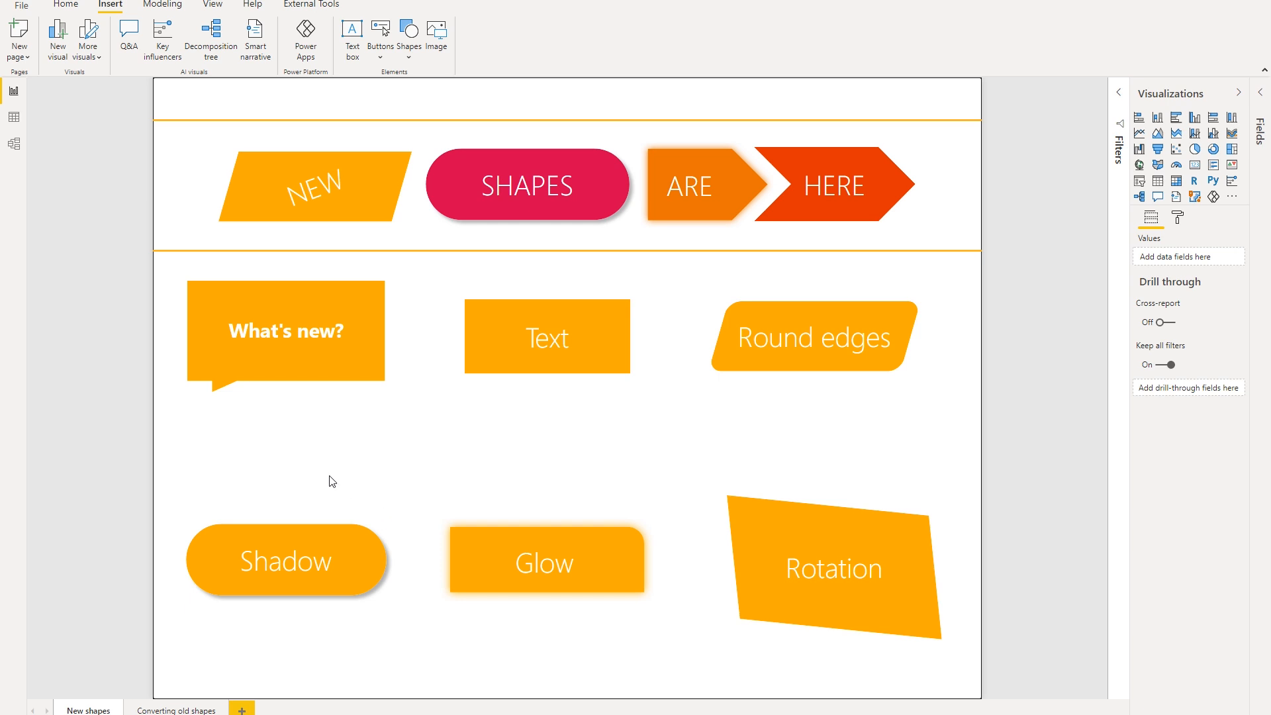
mouse_move(294, 455)
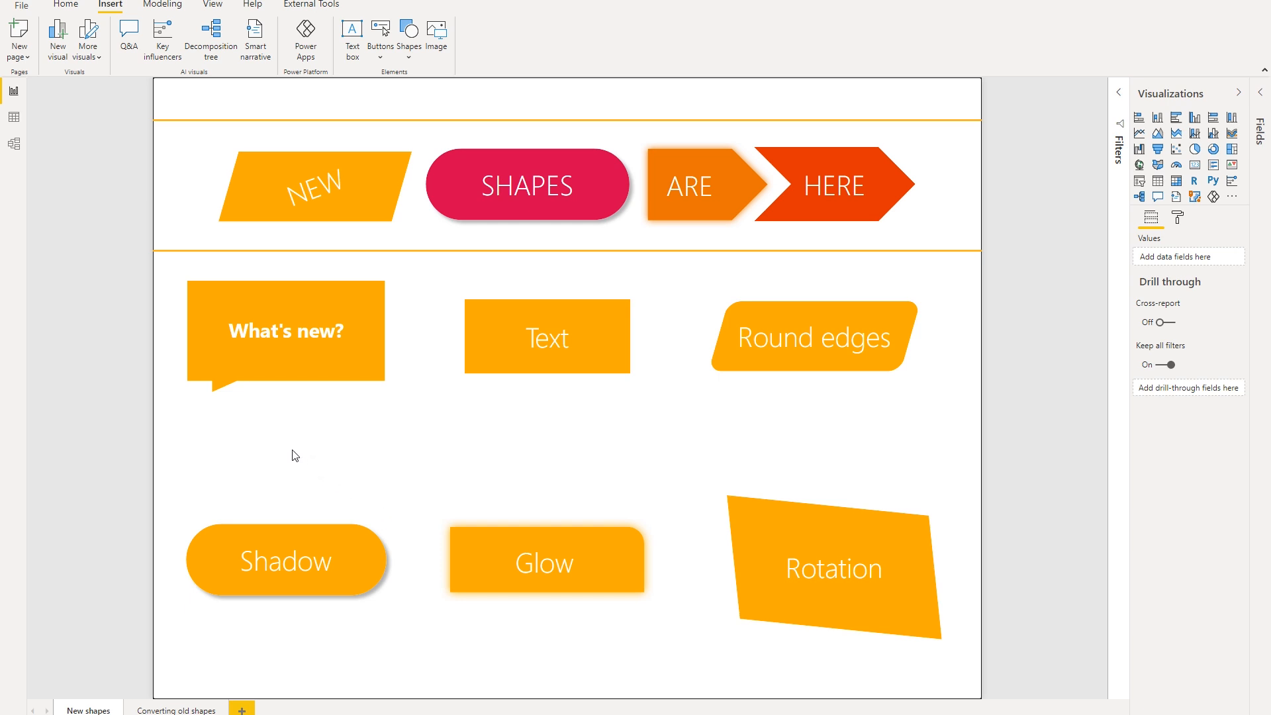
mouse_move(308, 452)
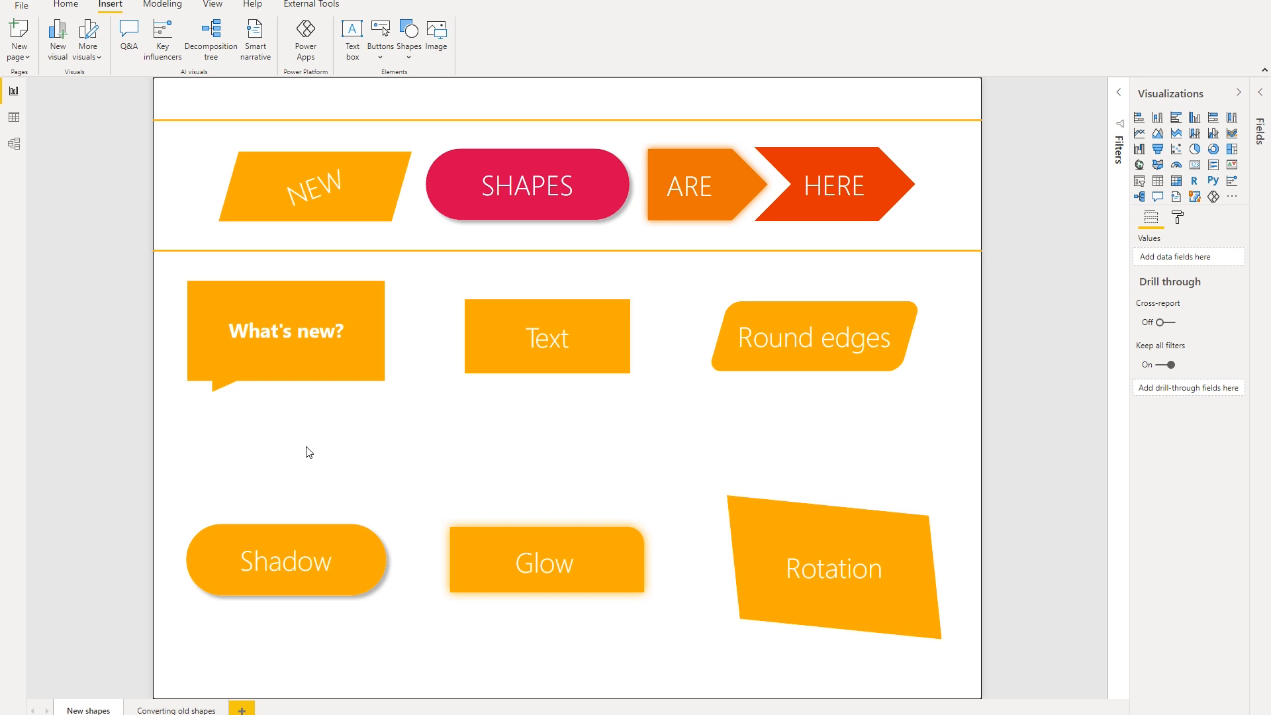
mouse_move(383, 390)
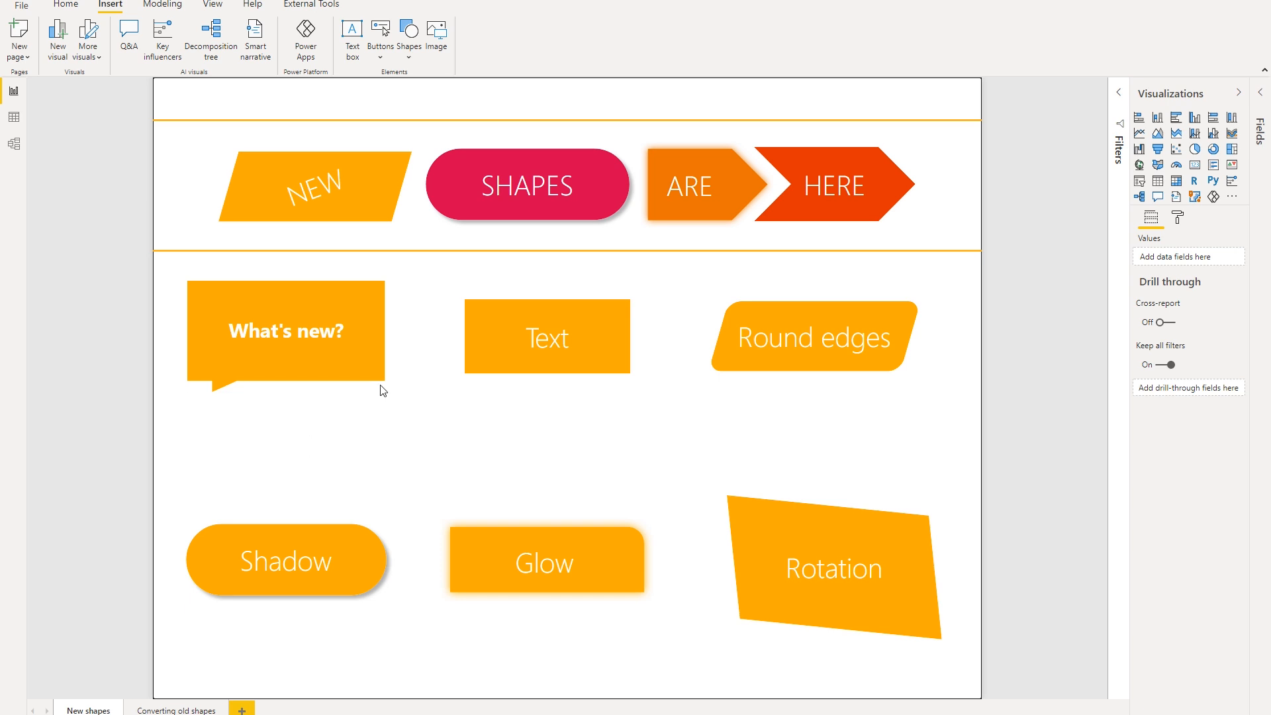
click(547, 336)
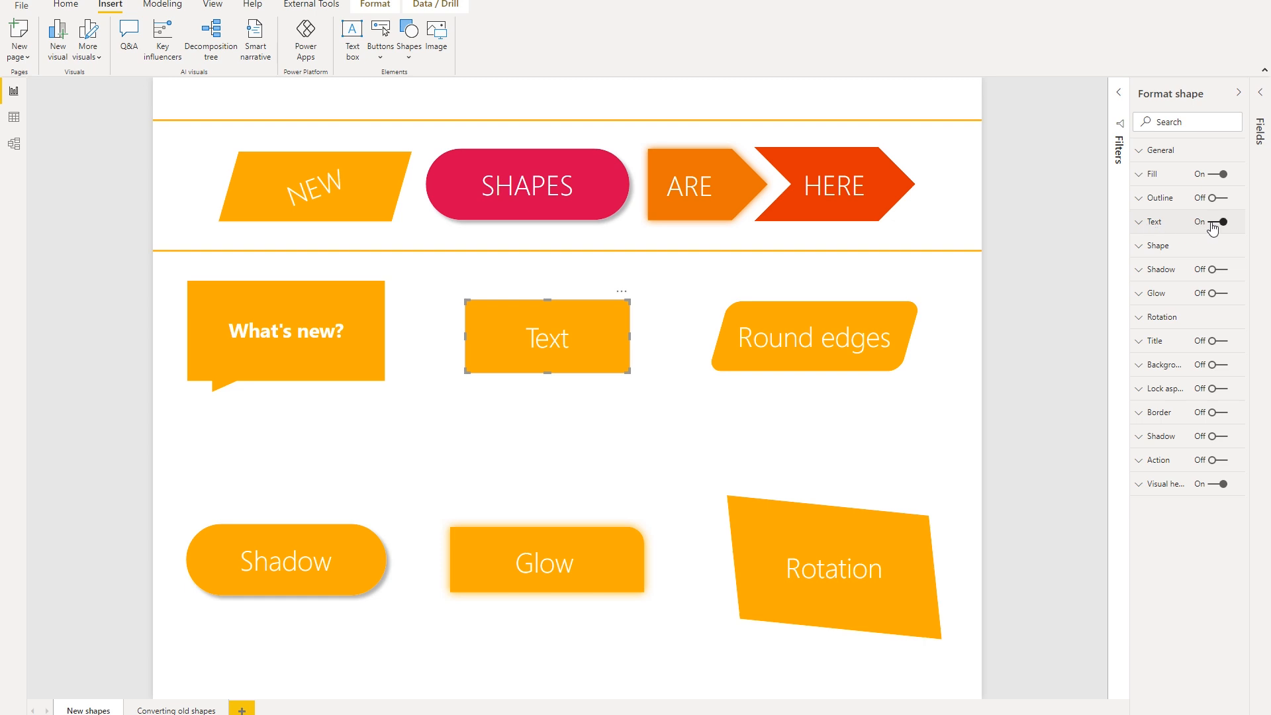
mouse_move(1142, 229)
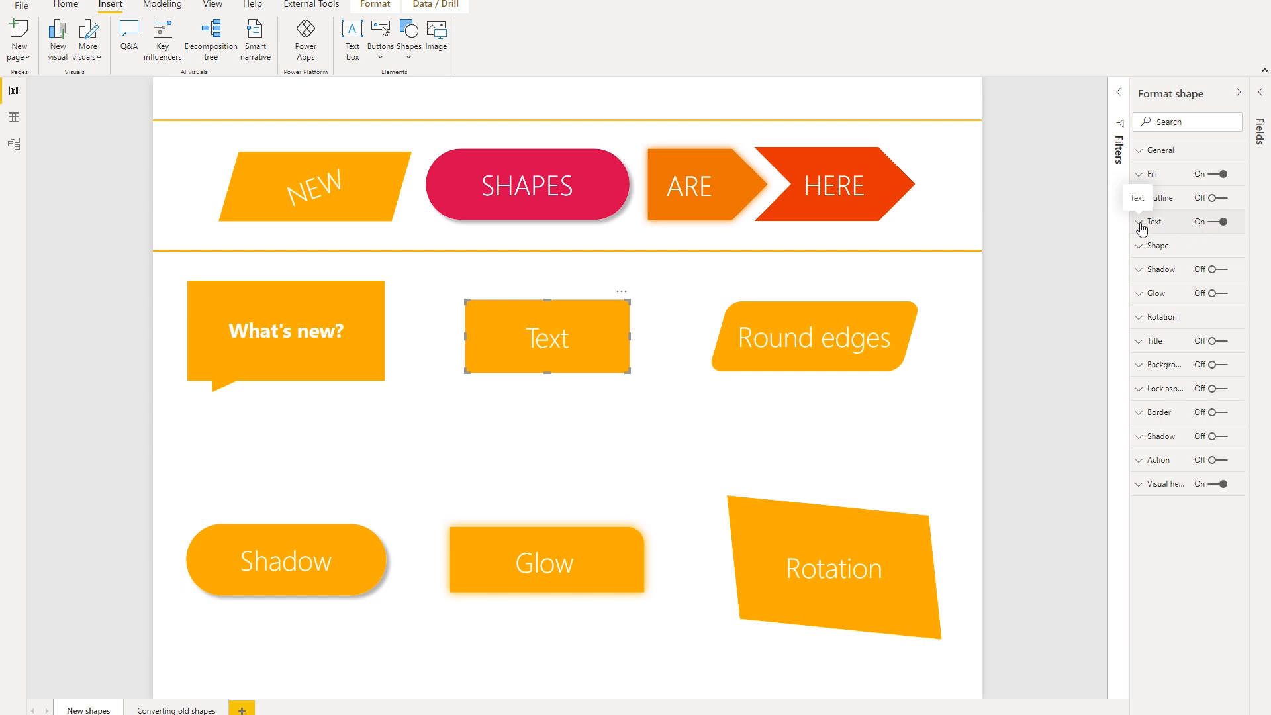
click(1154, 223)
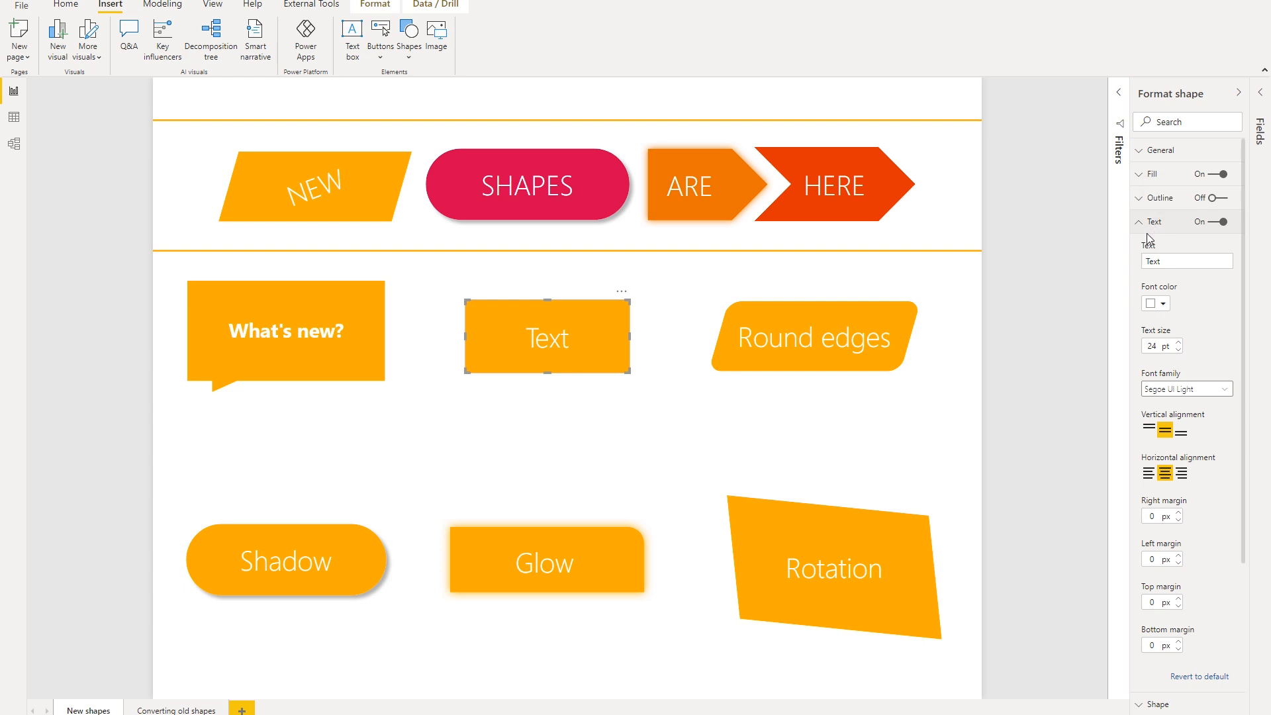
mouse_move(1153, 276)
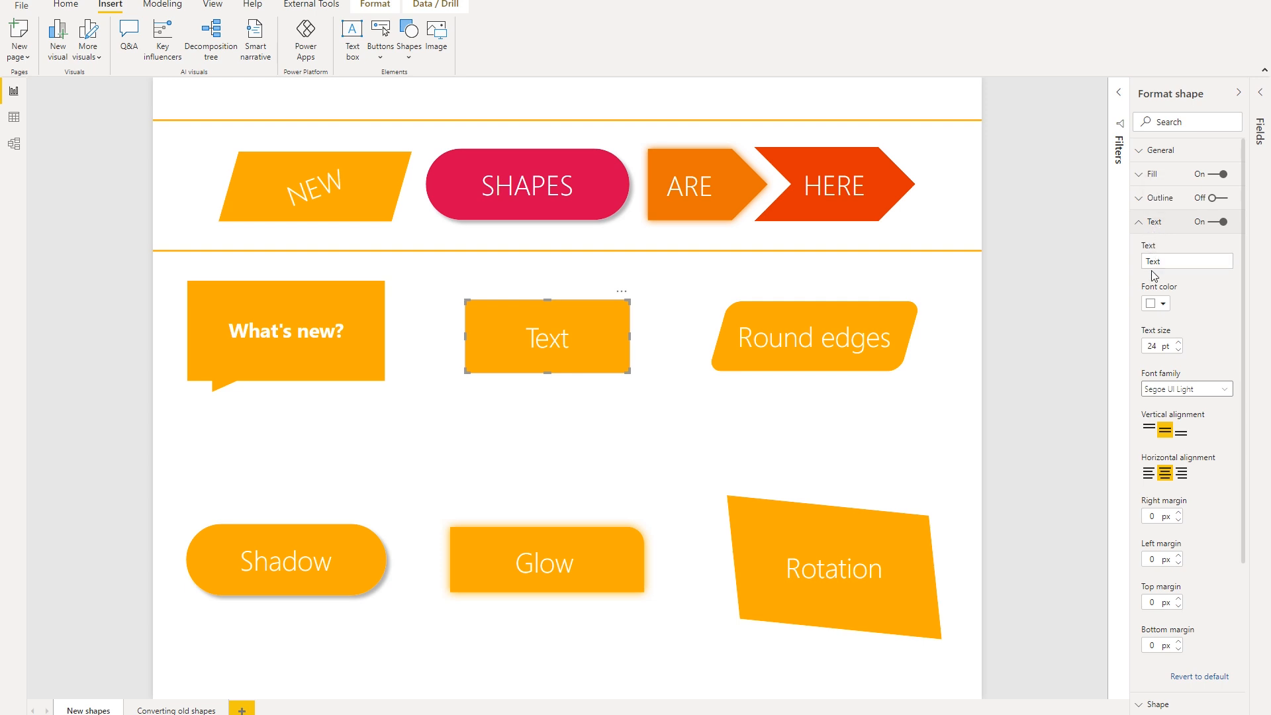
mouse_move(1149, 317)
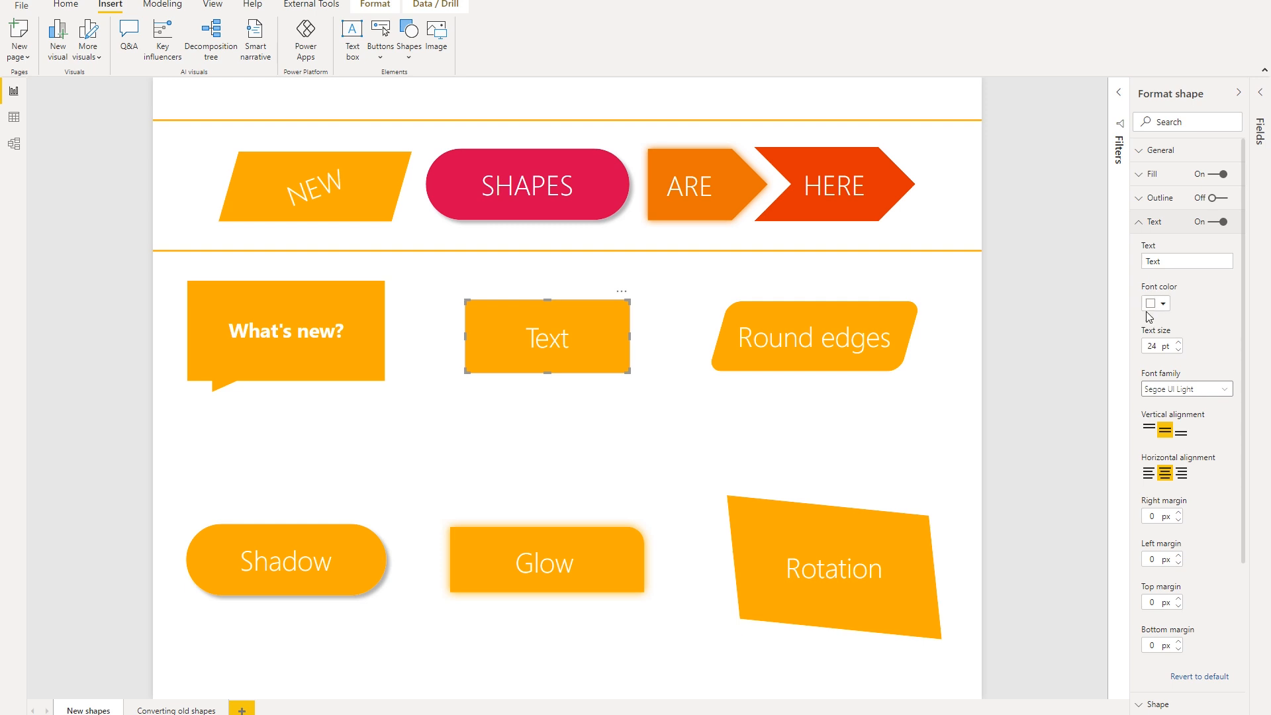
mouse_move(1157, 586)
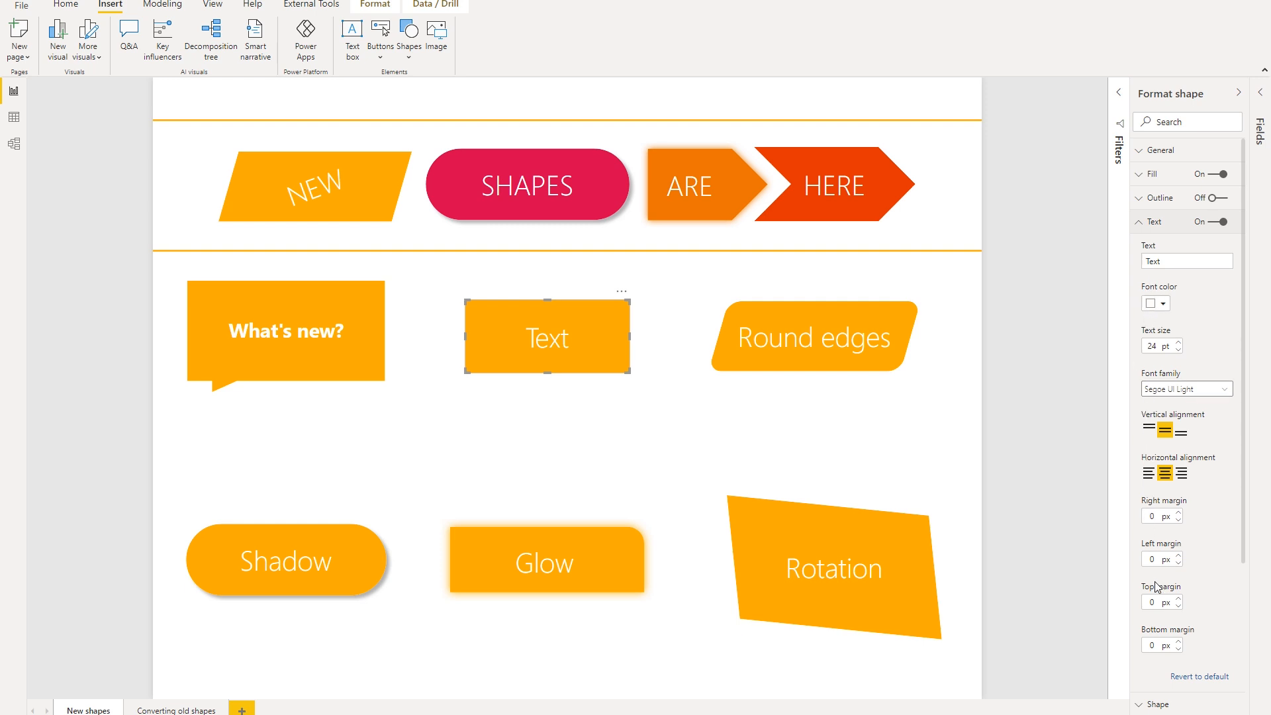
click(833, 568)
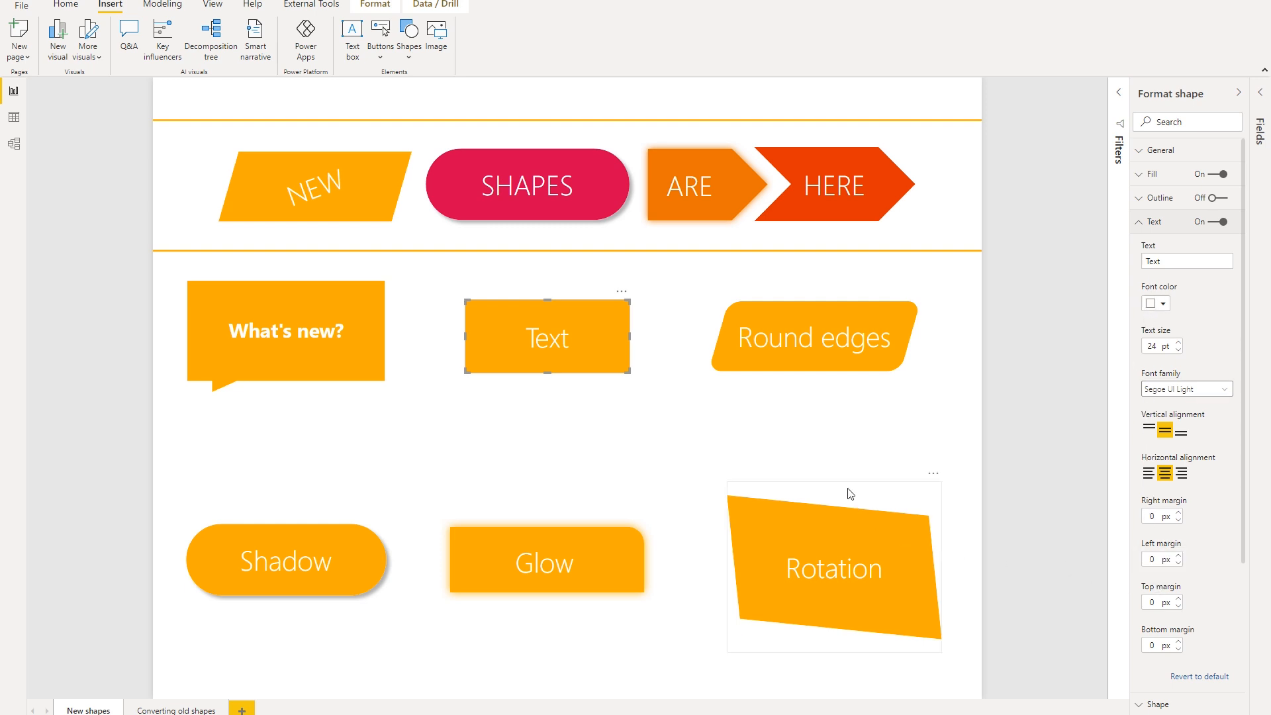
Select the Round edges shape to bring up its shape formatting options
click(813, 335)
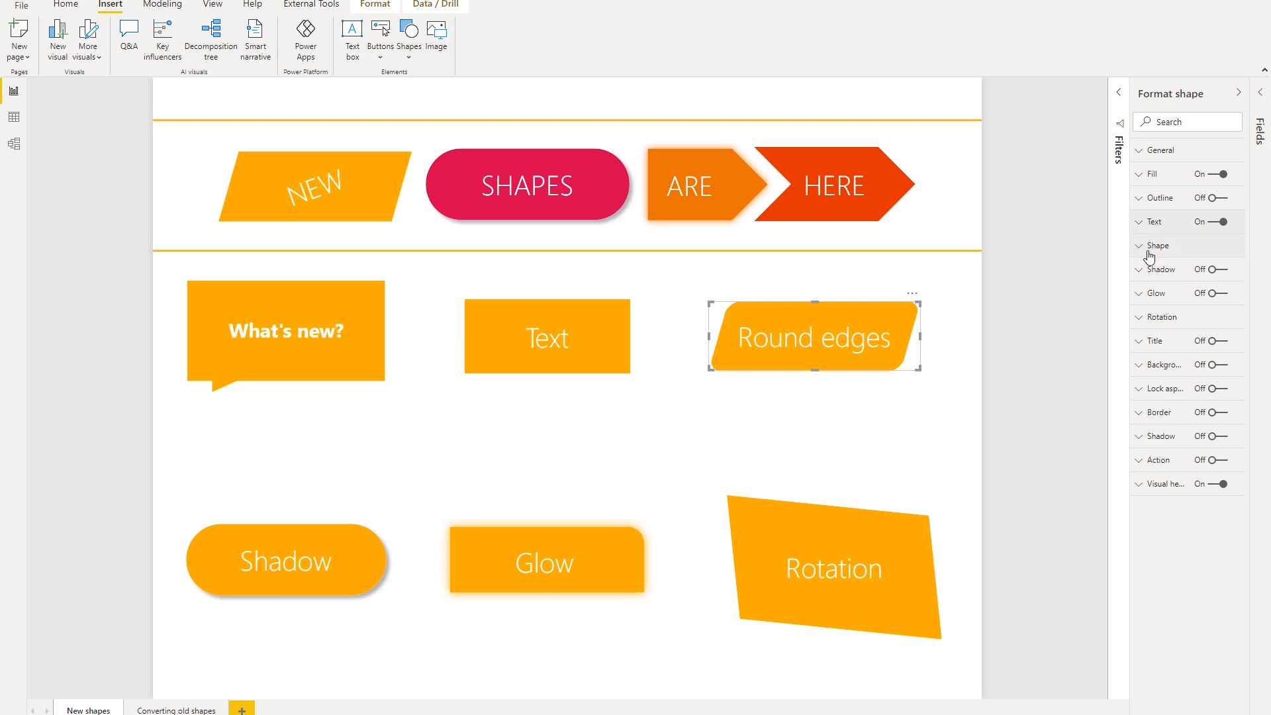
Expand the Shape section showing a Parallelogram with 14 px rounded edges
click(1158, 247)
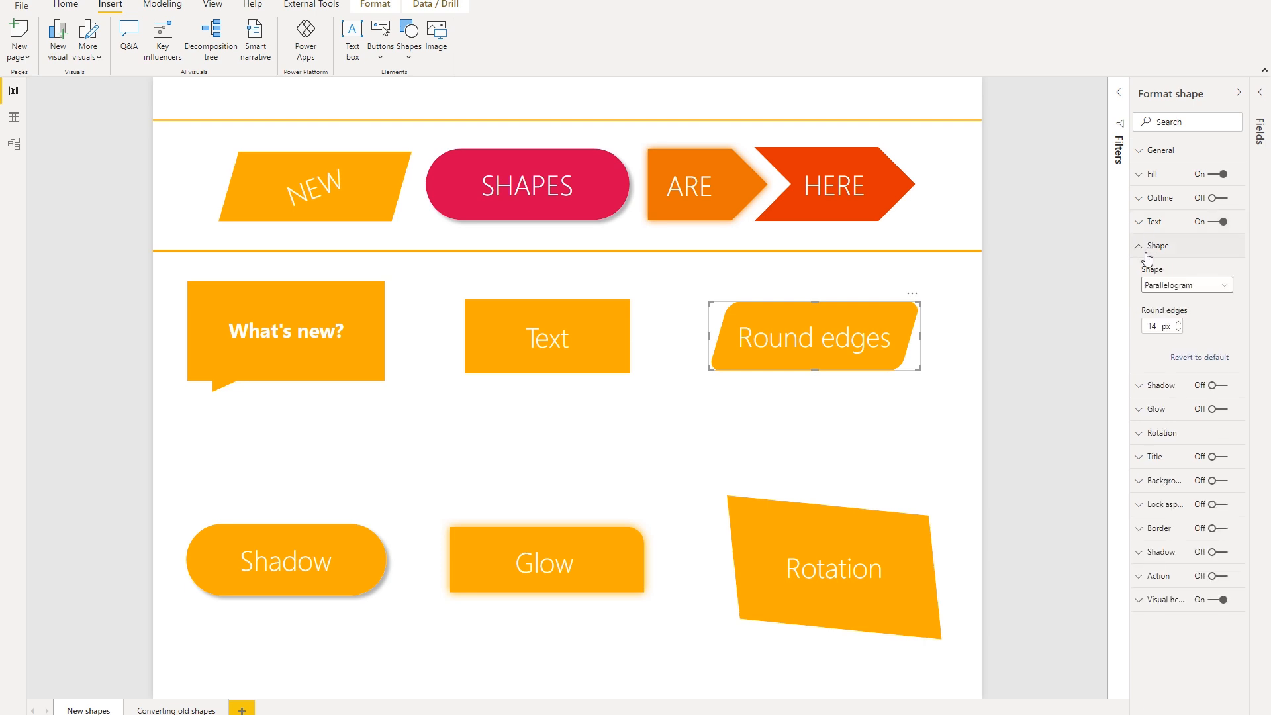
mouse_move(1135, 302)
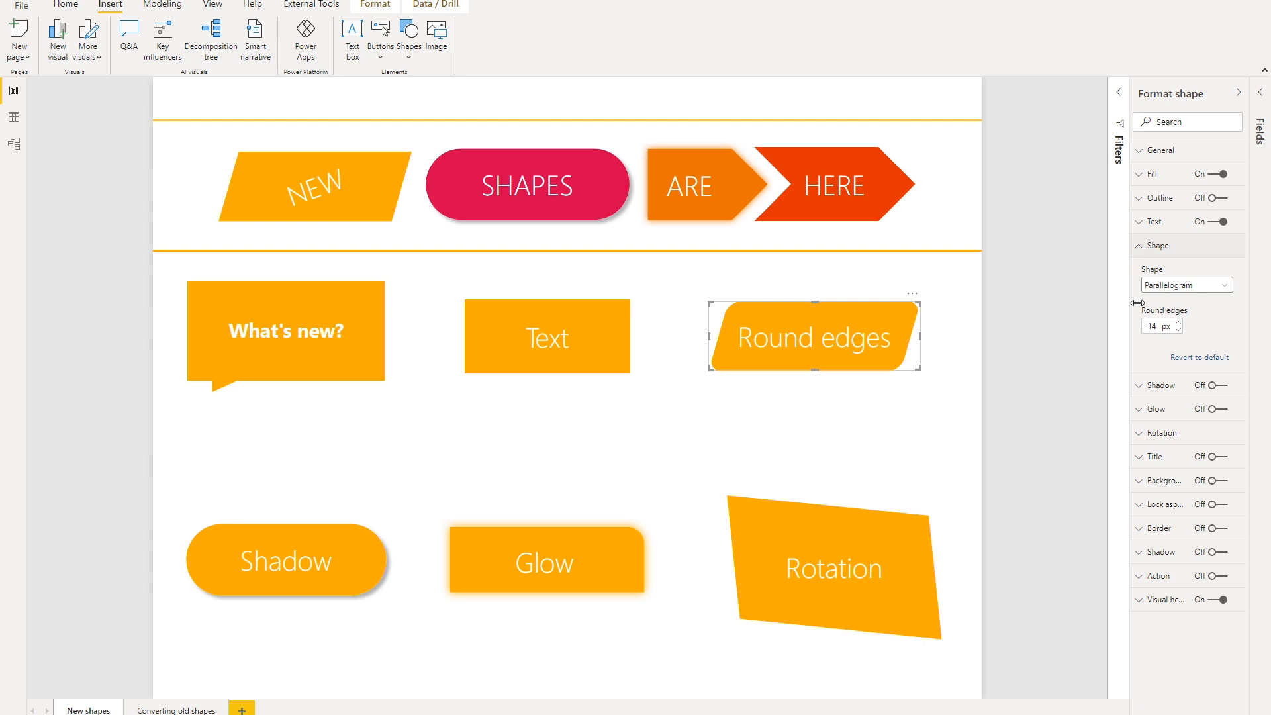
mouse_move(1187, 309)
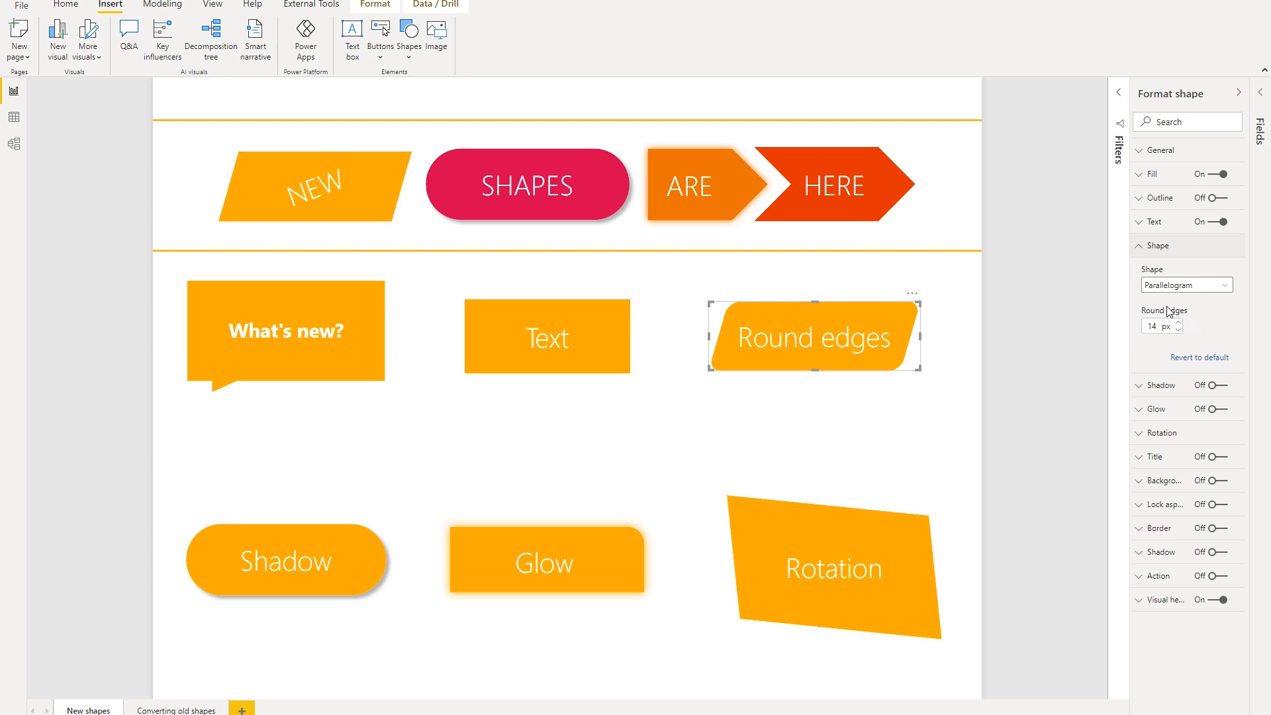
mouse_move(559, 444)
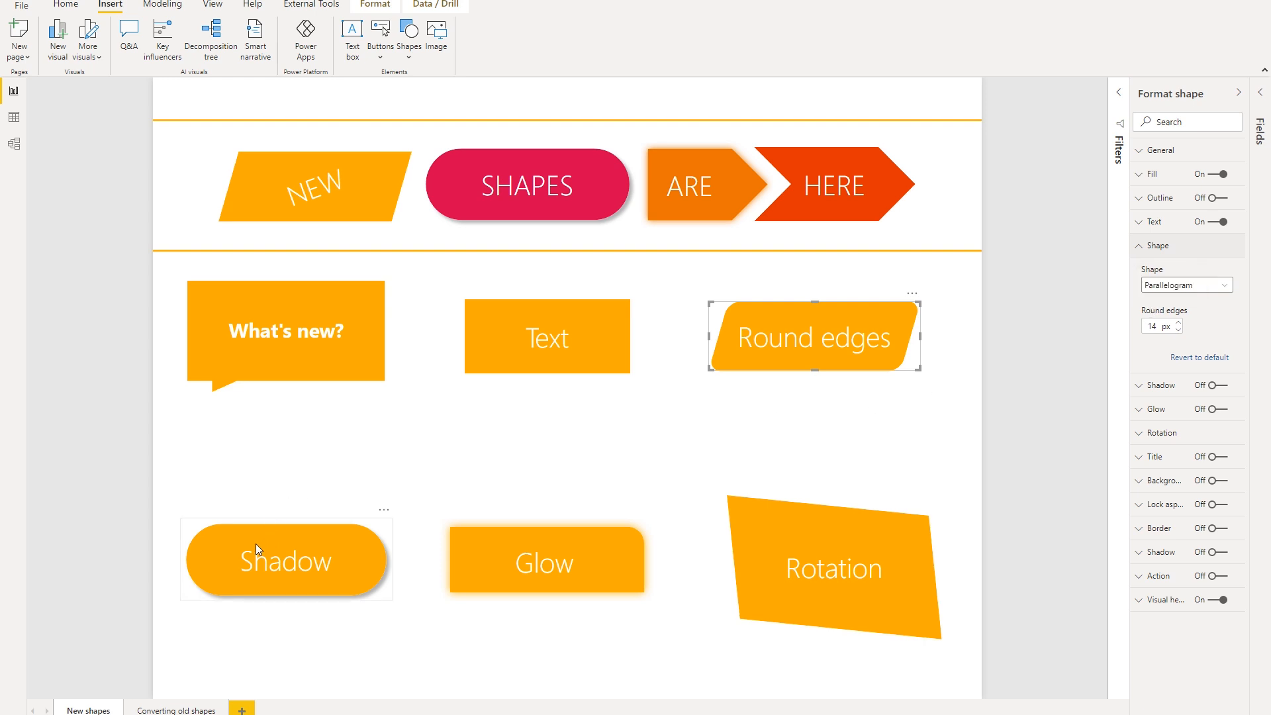
Select the Shadow pill and expand its Shadow card: black, 70% transparency, 20 px blur, bottom right
click(286, 559)
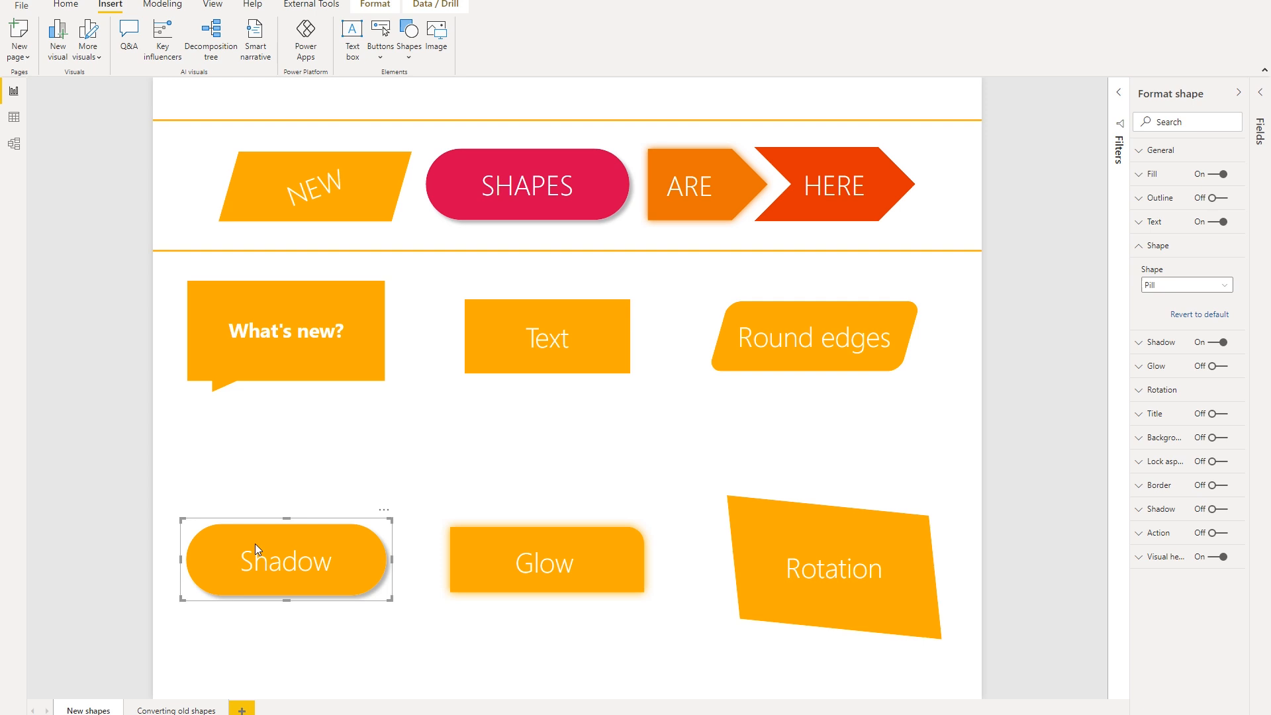
mouse_move(259, 554)
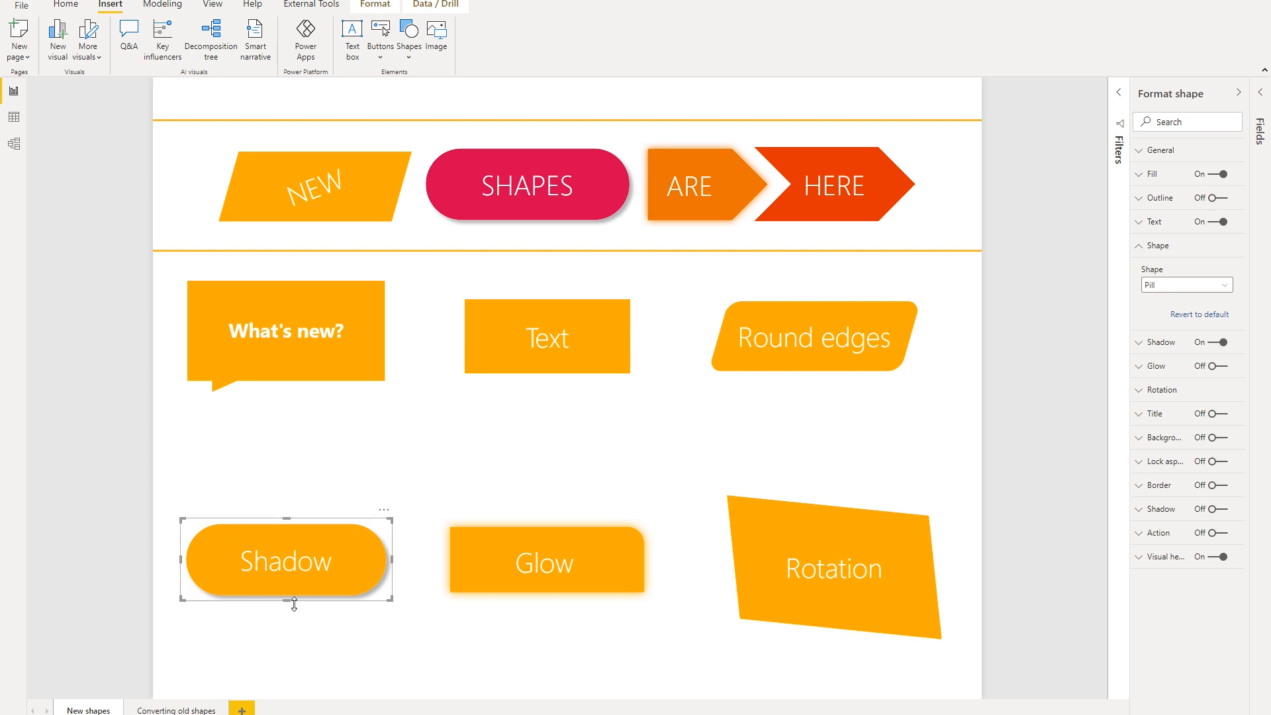
mouse_move(194, 527)
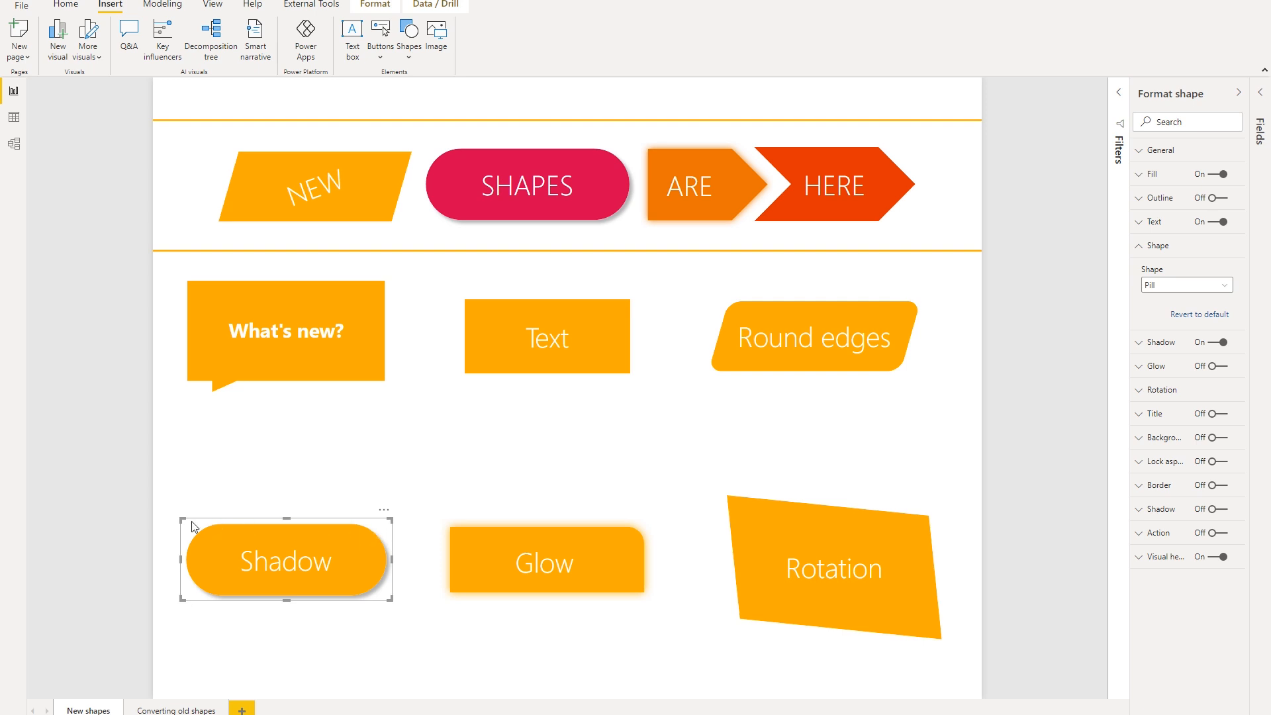
mouse_move(178, 599)
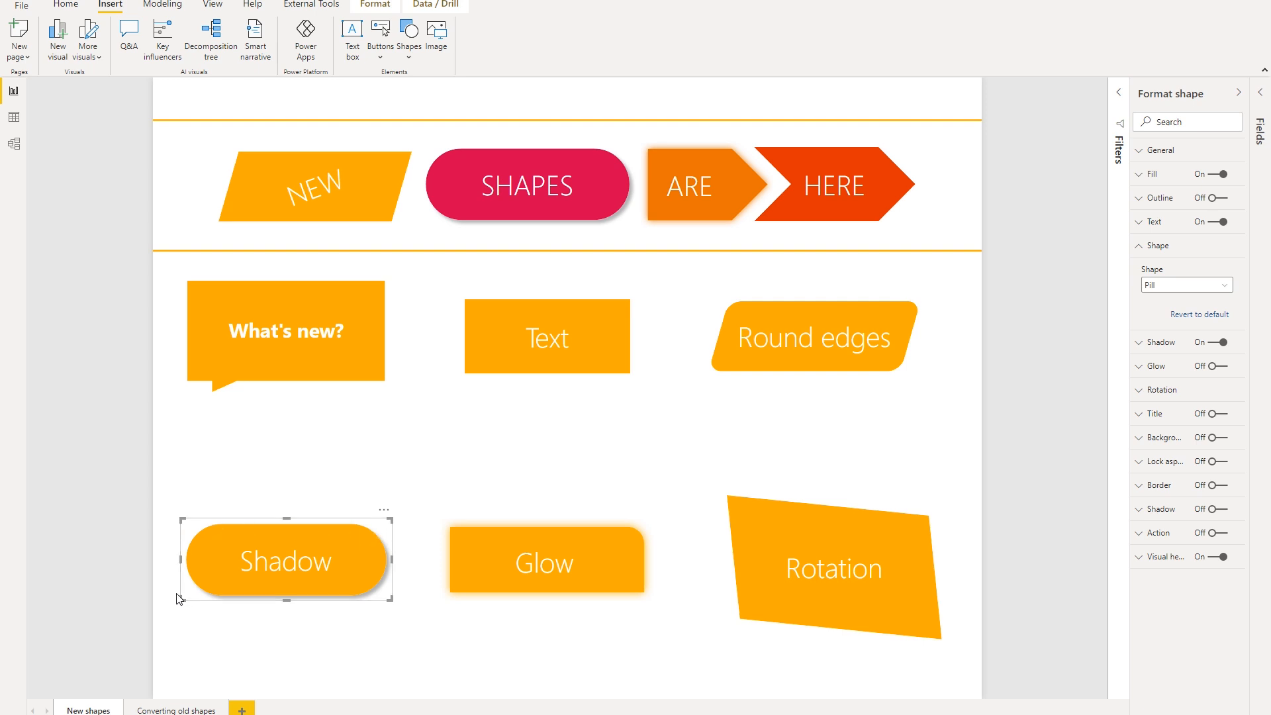
mouse_move(225, 537)
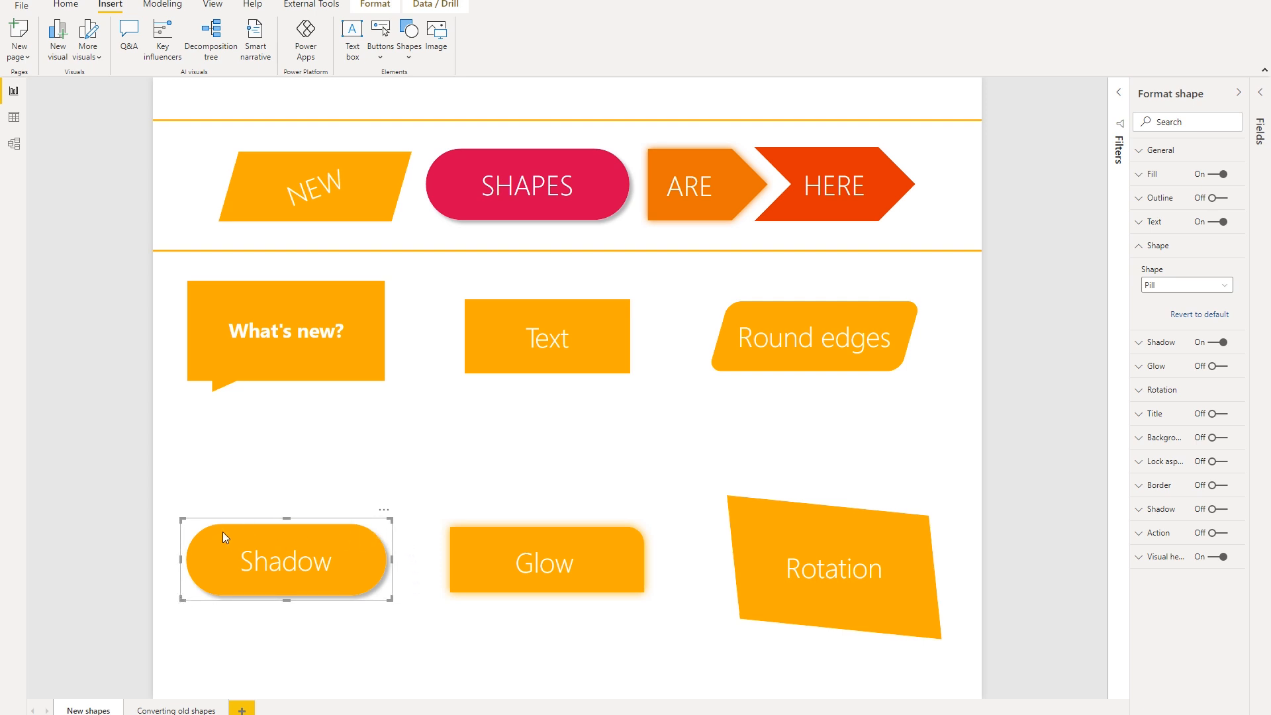
mouse_move(180, 542)
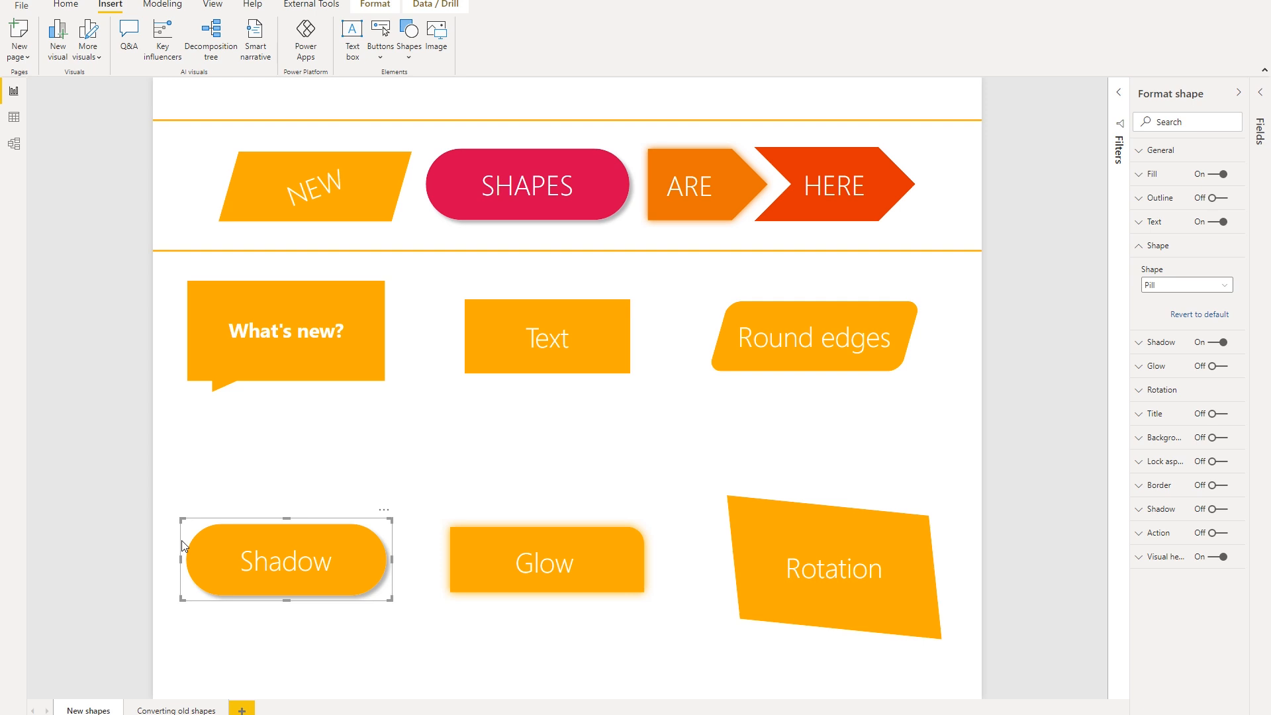
mouse_move(207, 543)
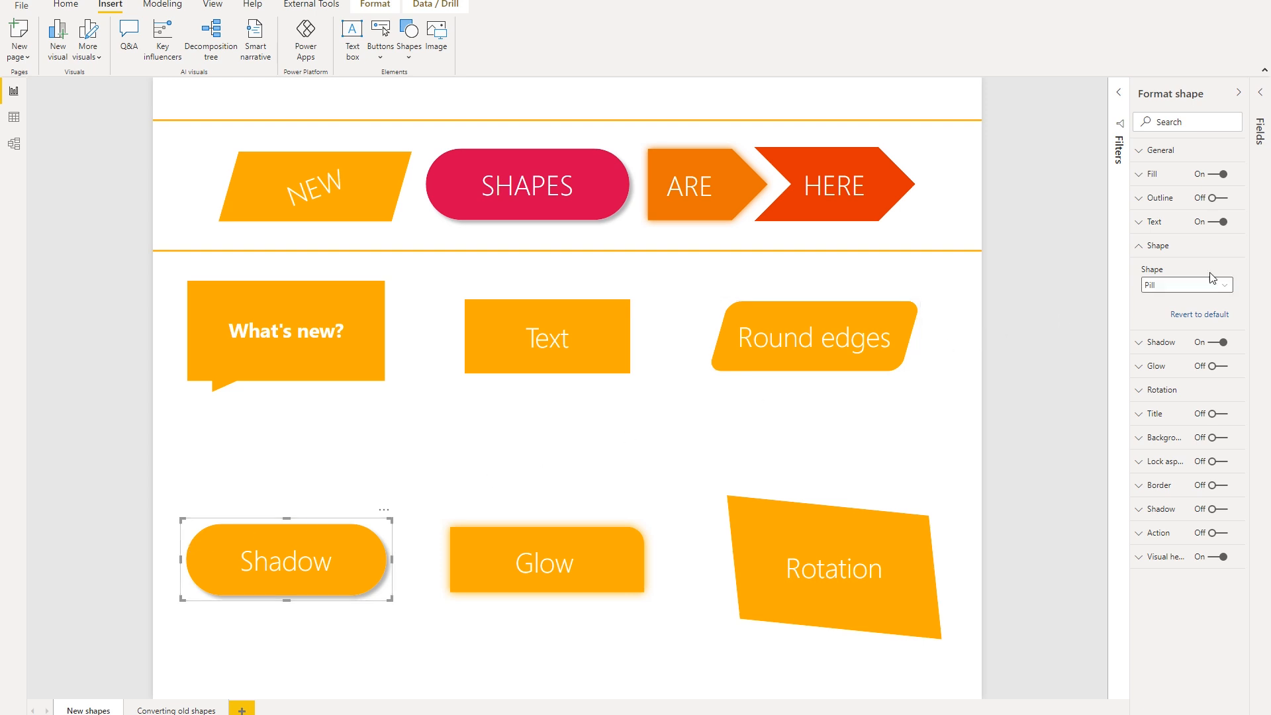
mouse_move(1185, 347)
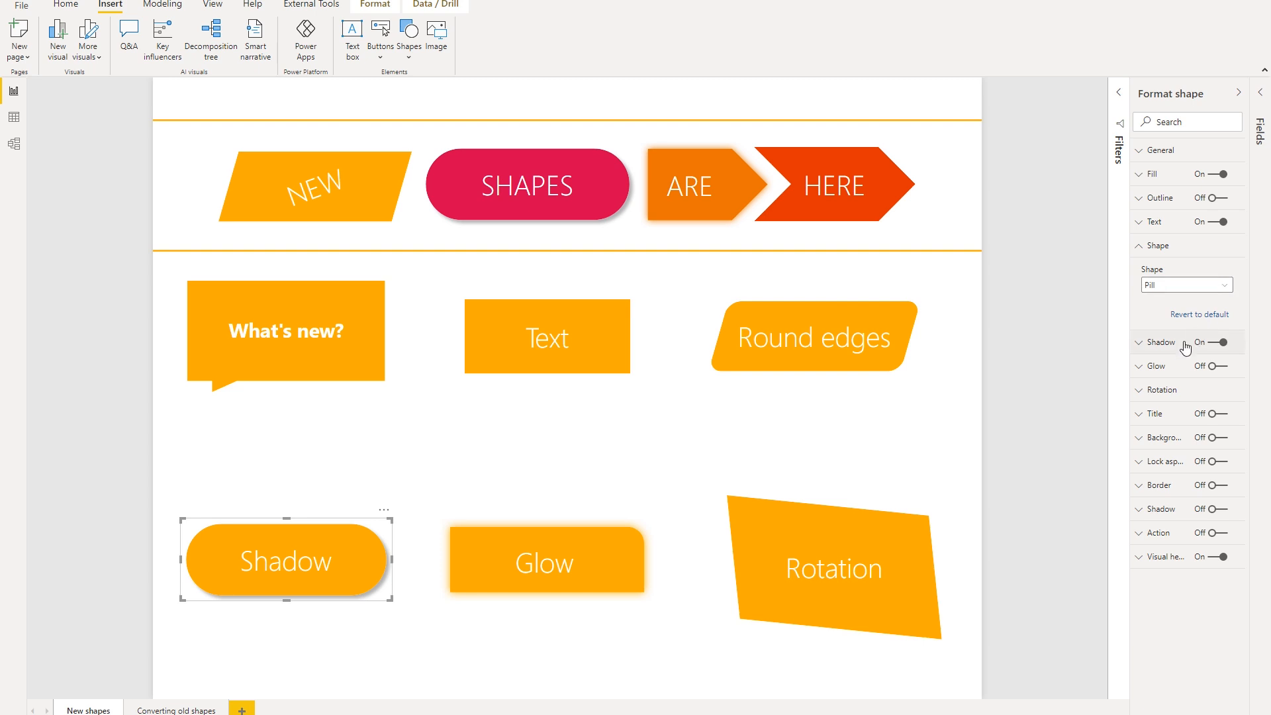
click(1159, 341)
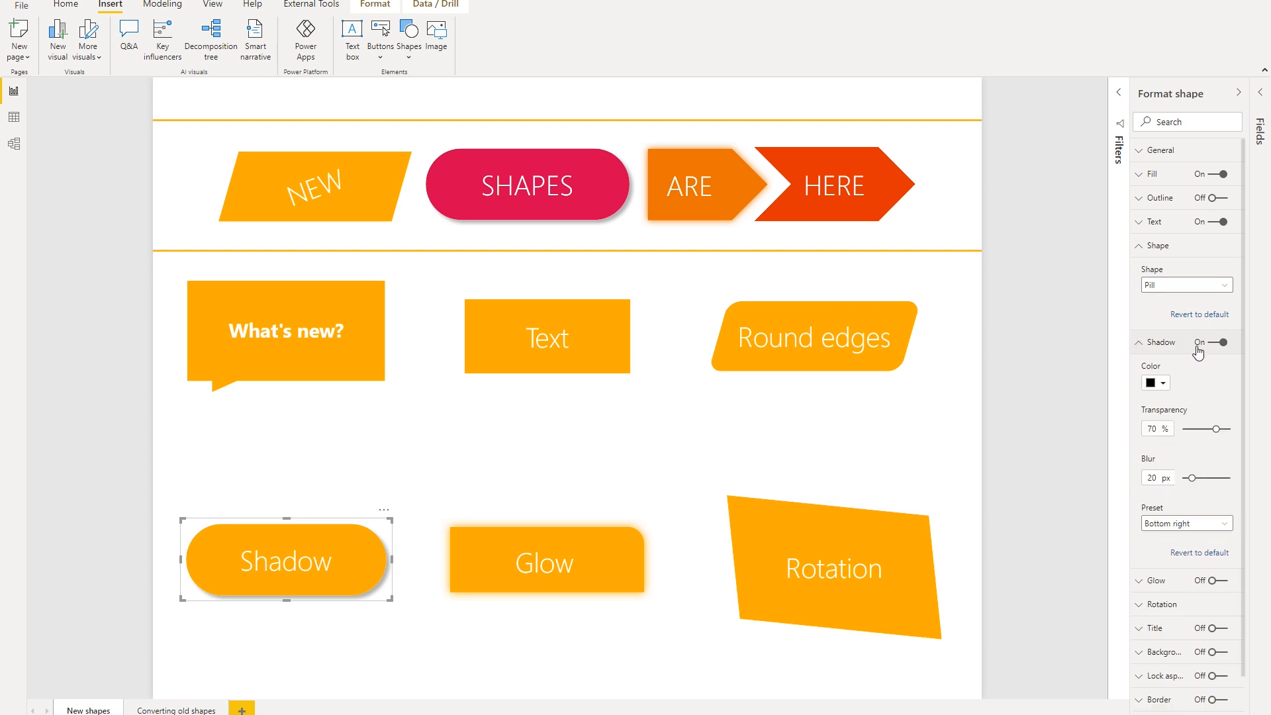
mouse_move(1228, 367)
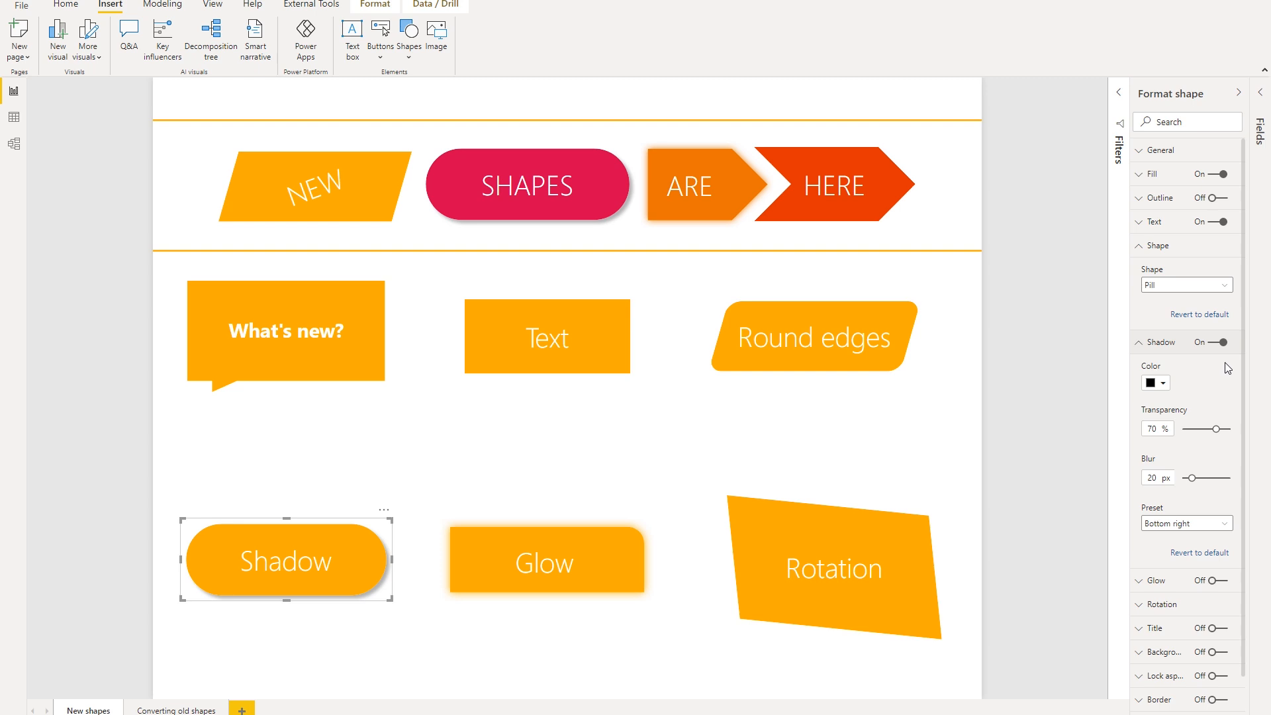
mouse_move(1218, 406)
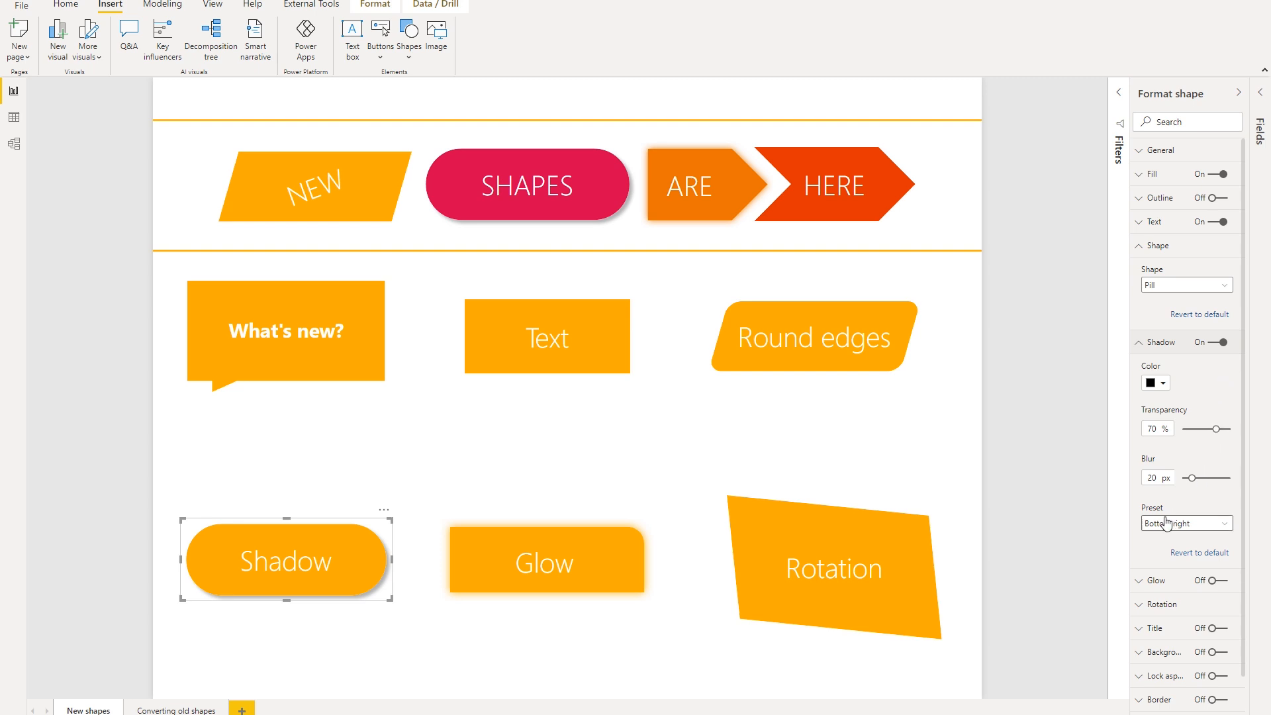
mouse_move(1050, 543)
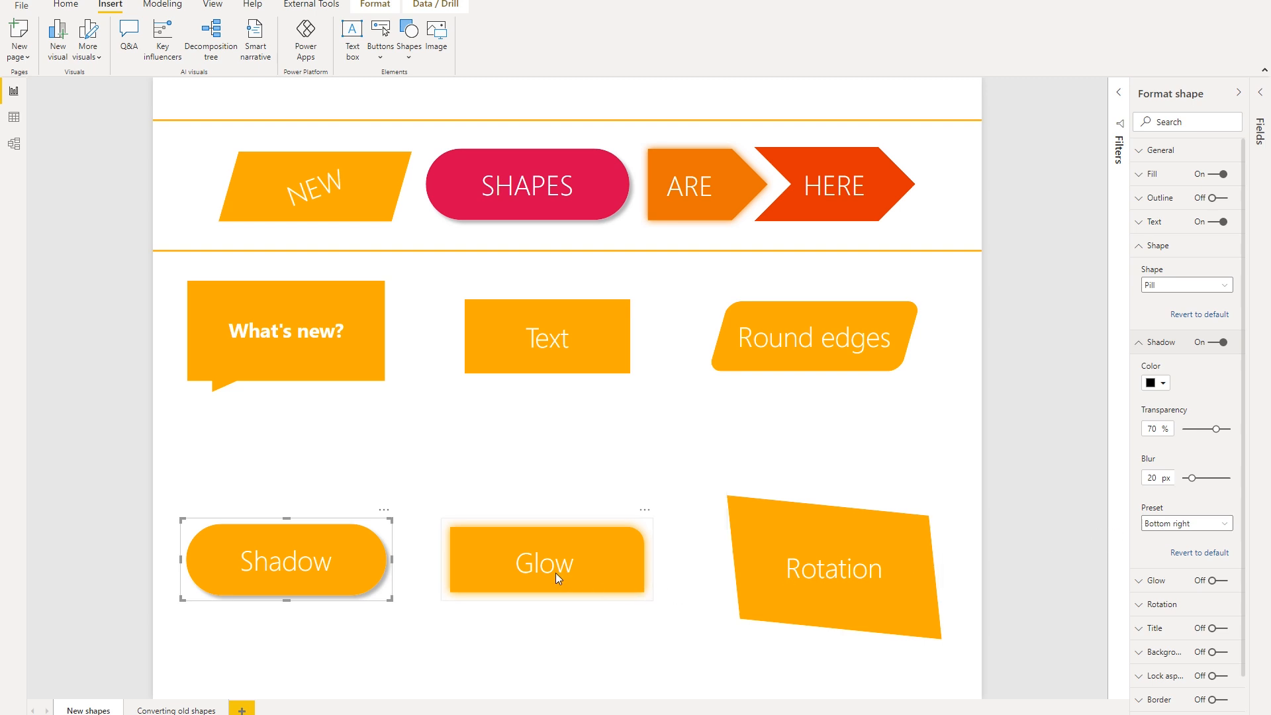
Select the Glow shape and reveal its Glow settings: orange, 0% transparency, 53 px blur
click(547, 558)
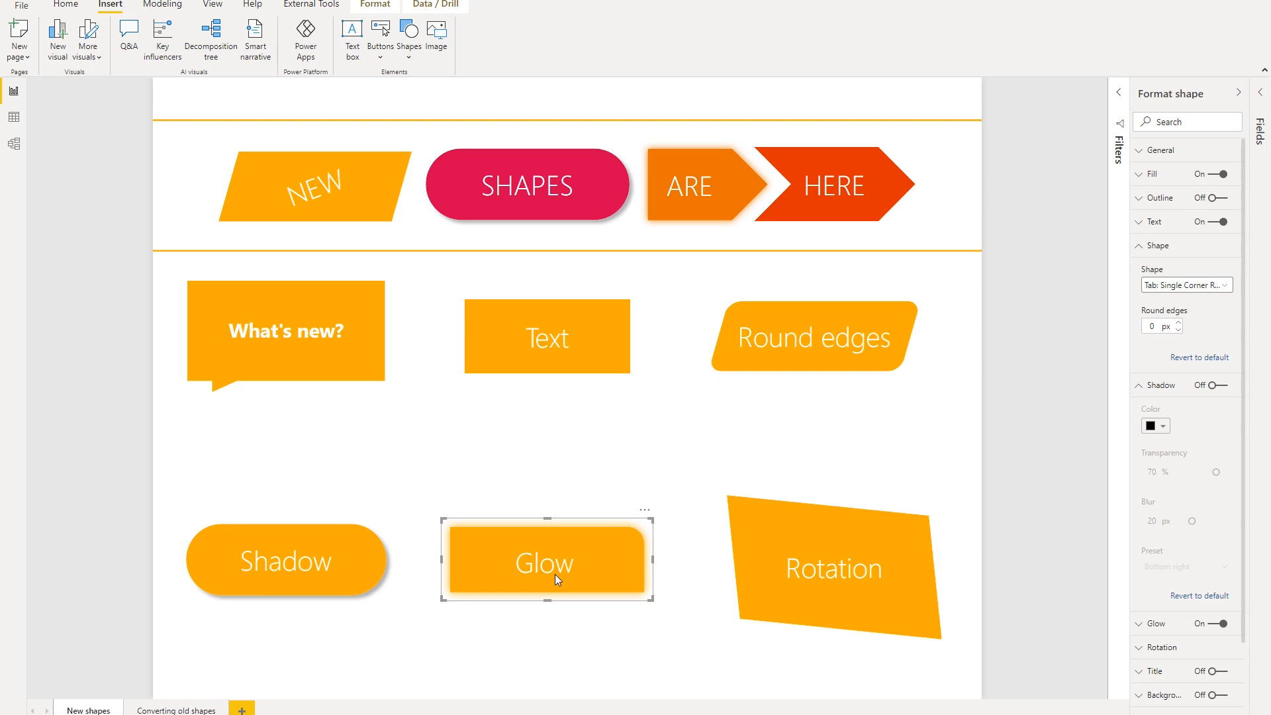
mouse_move(805, 617)
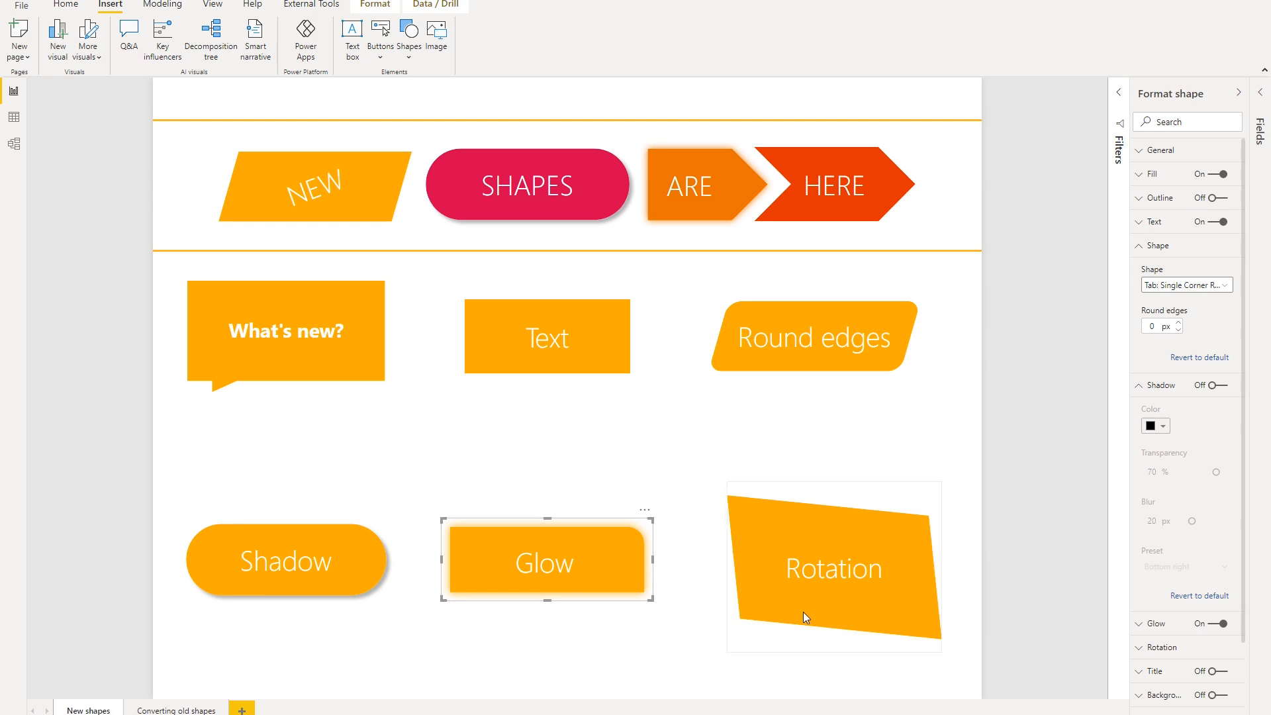
click(1139, 623)
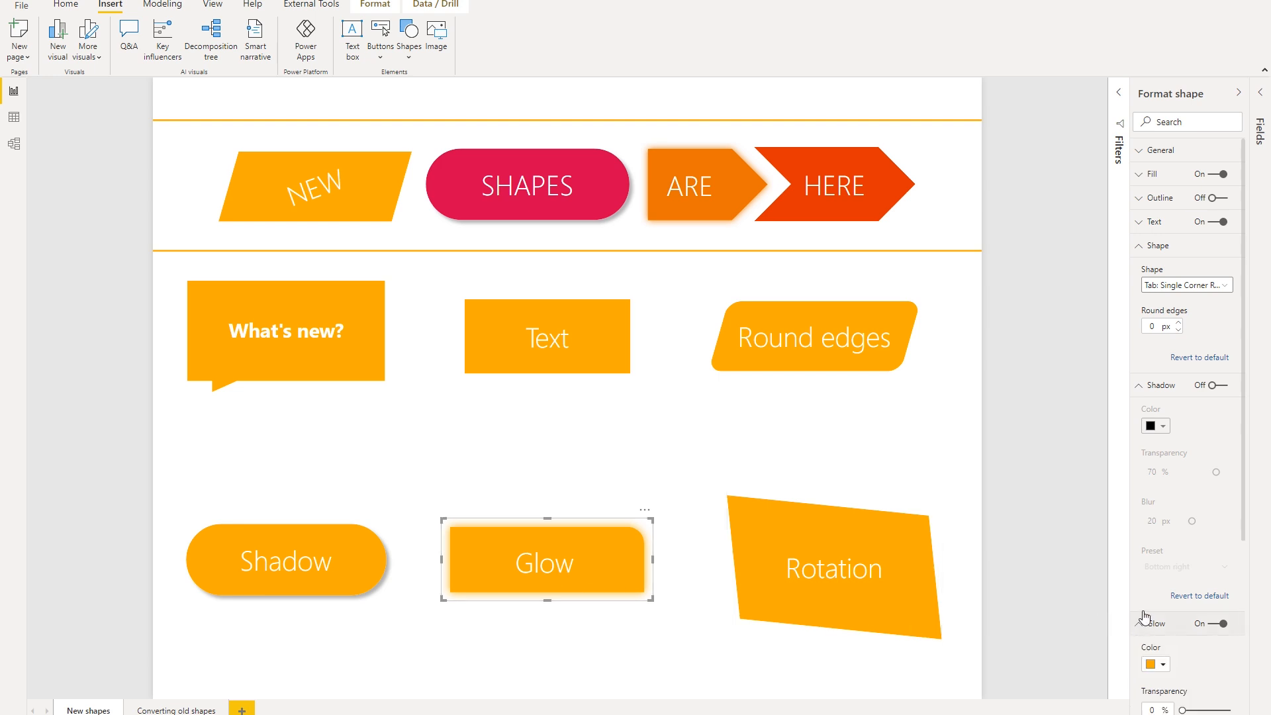
scroll(down, 3)
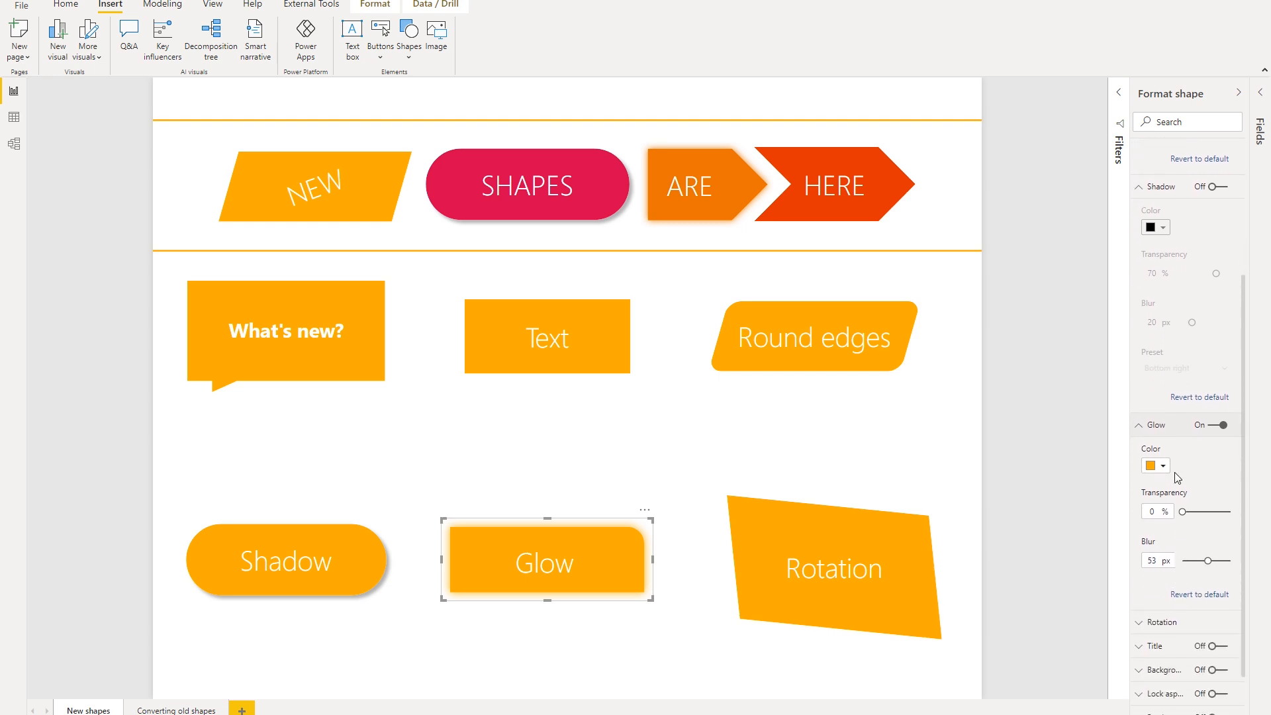
mouse_move(1200, 439)
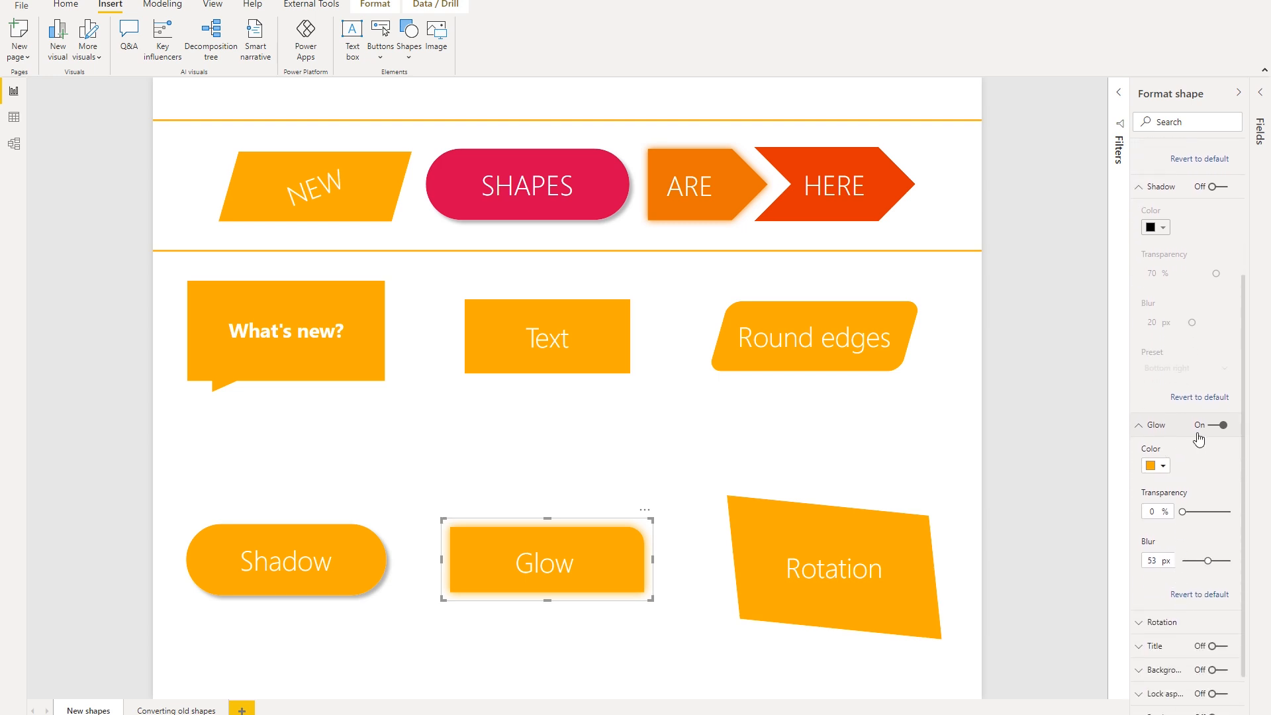
mouse_move(1089, 542)
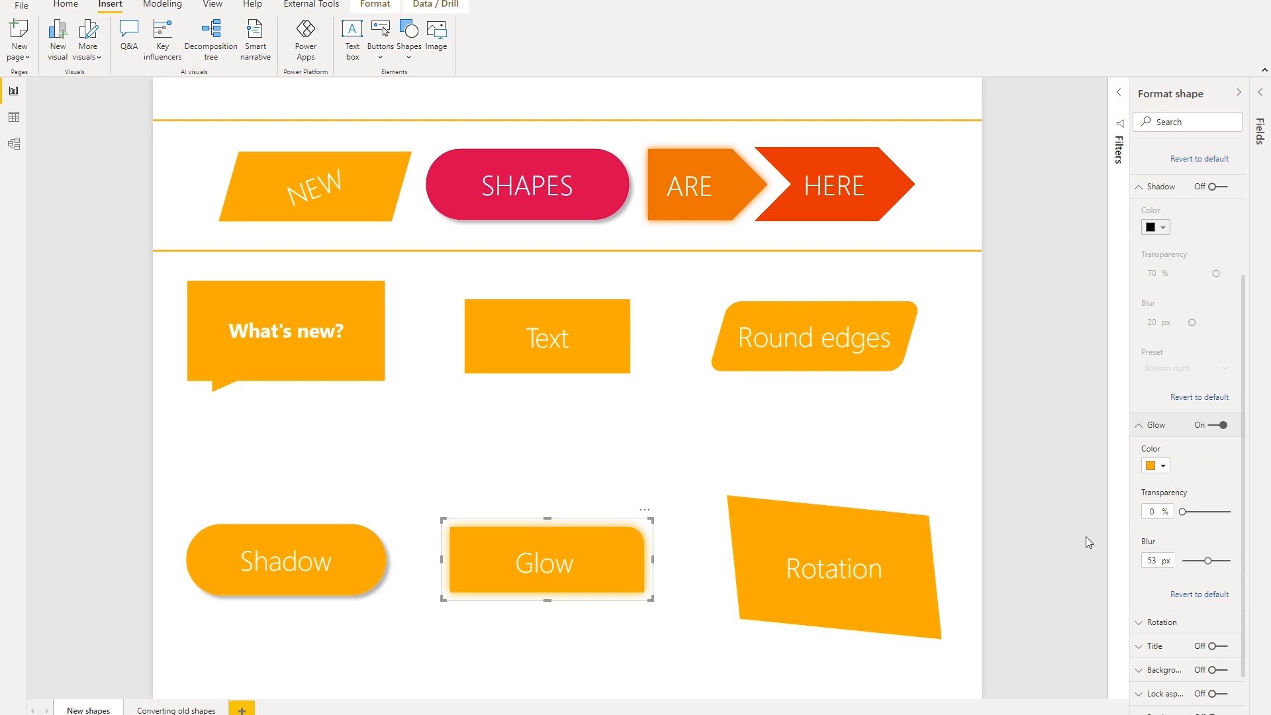
mouse_move(454, 601)
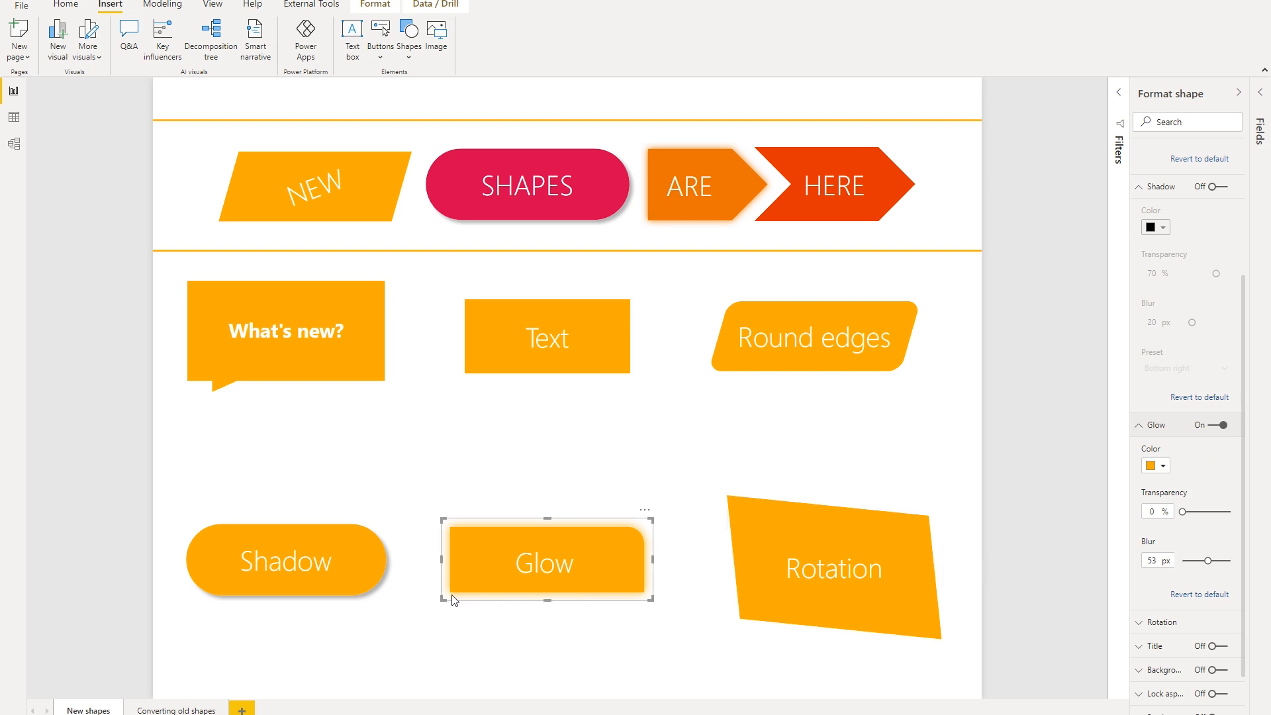
mouse_move(601, 539)
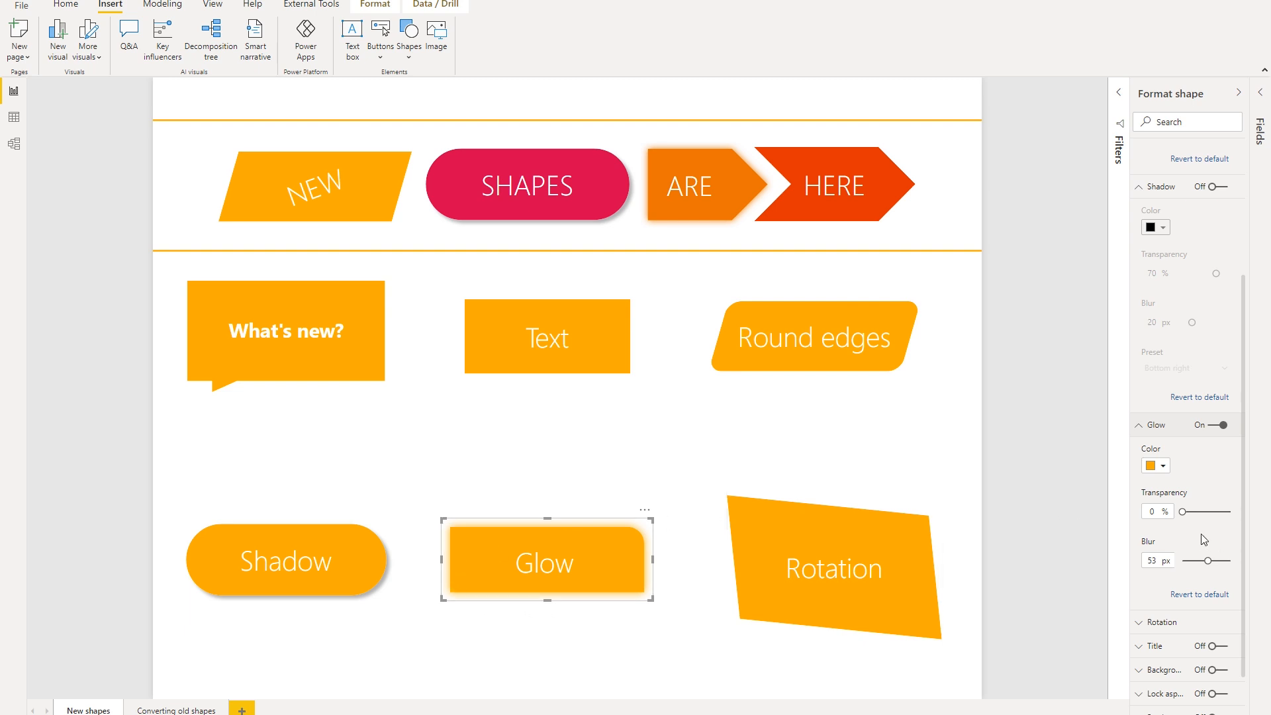
mouse_move(1221, 579)
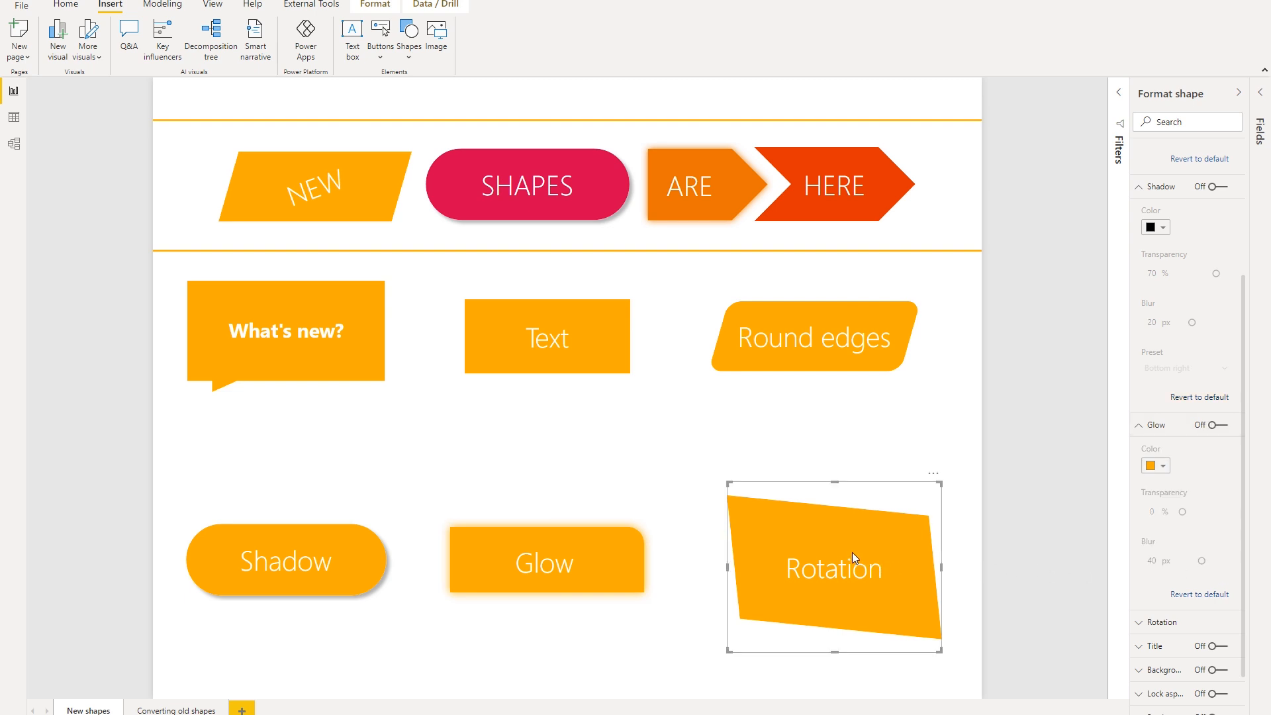
mouse_move(951, 564)
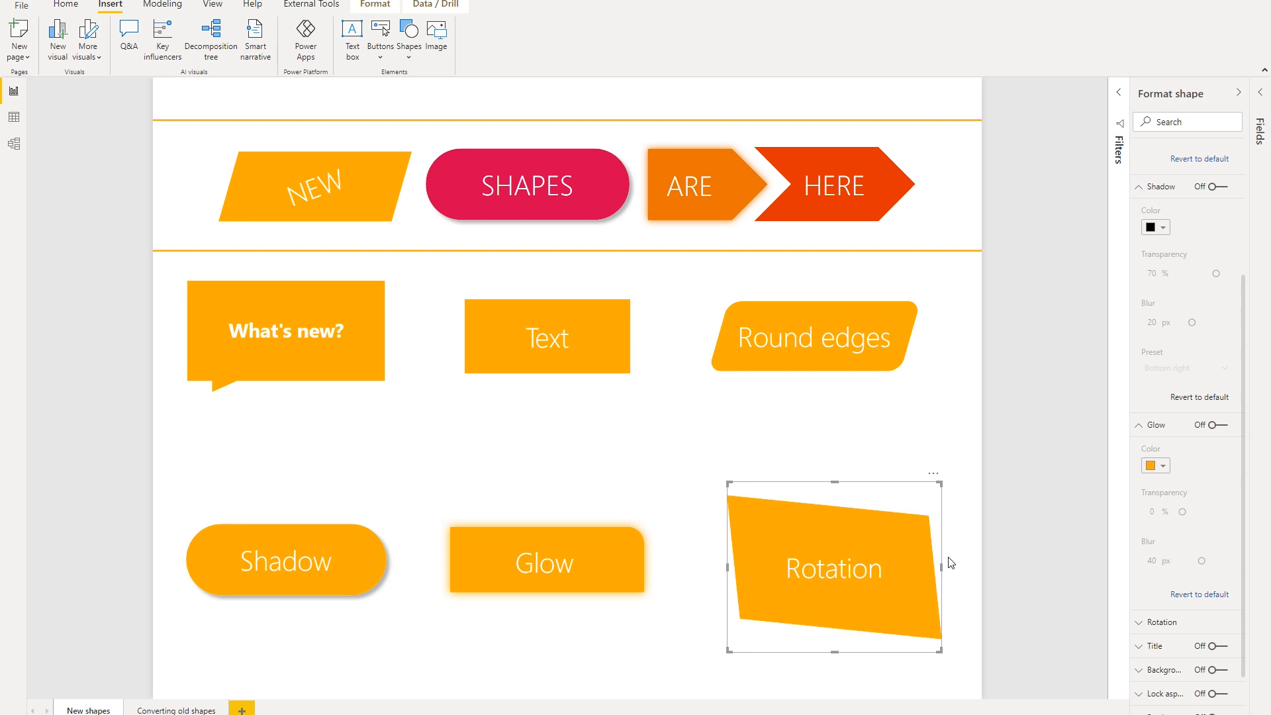
Expand the Rotation card showing 84° shape rotation with 0° text rotation
click(1164, 622)
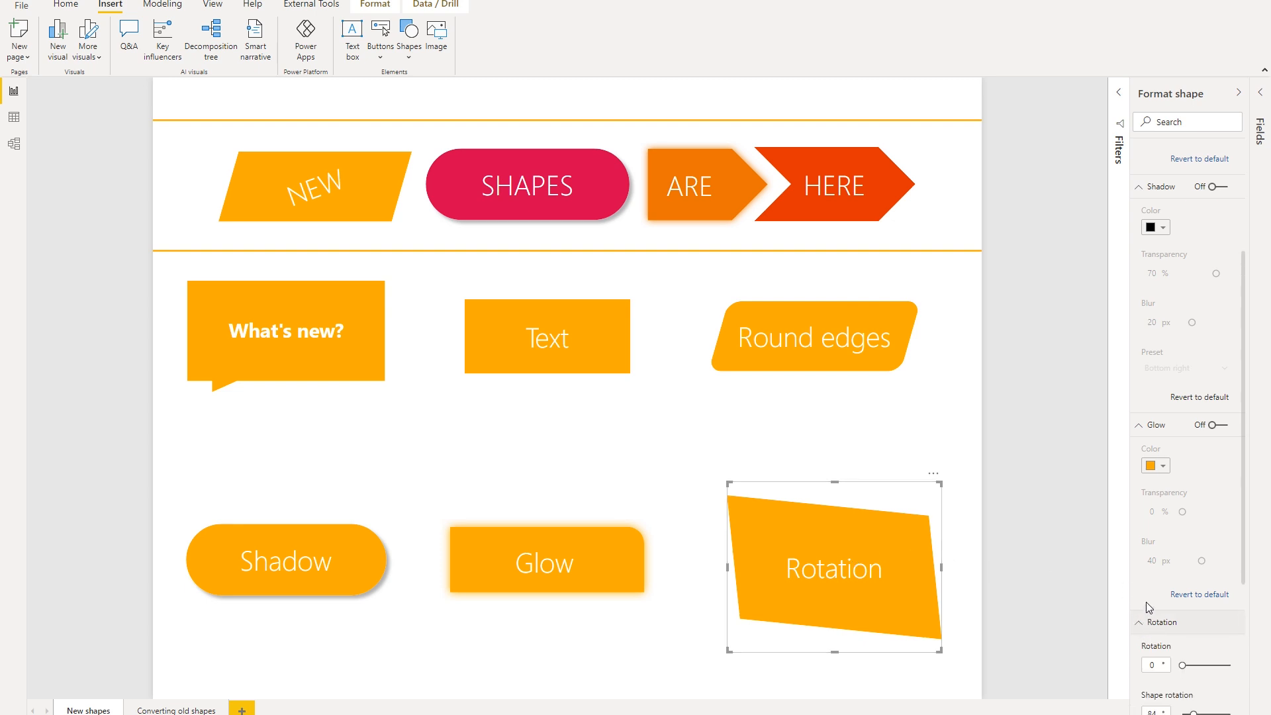
scroll(down, 3)
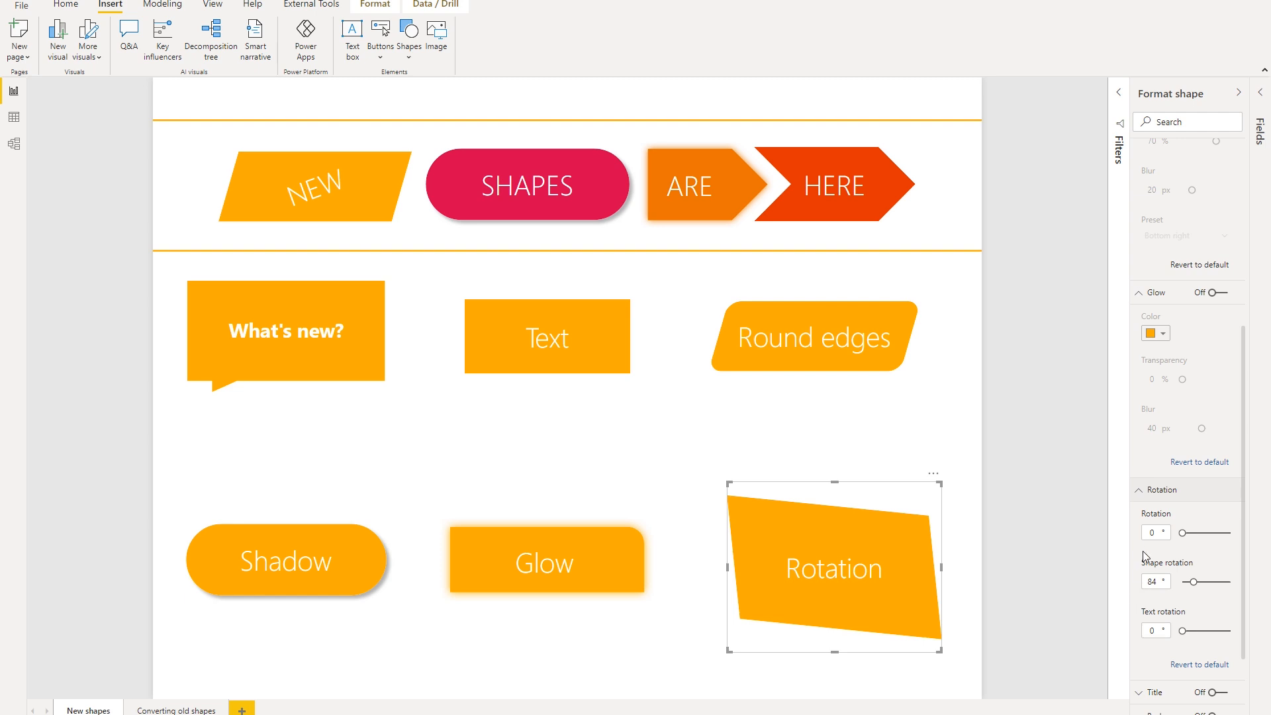
mouse_move(1147, 549)
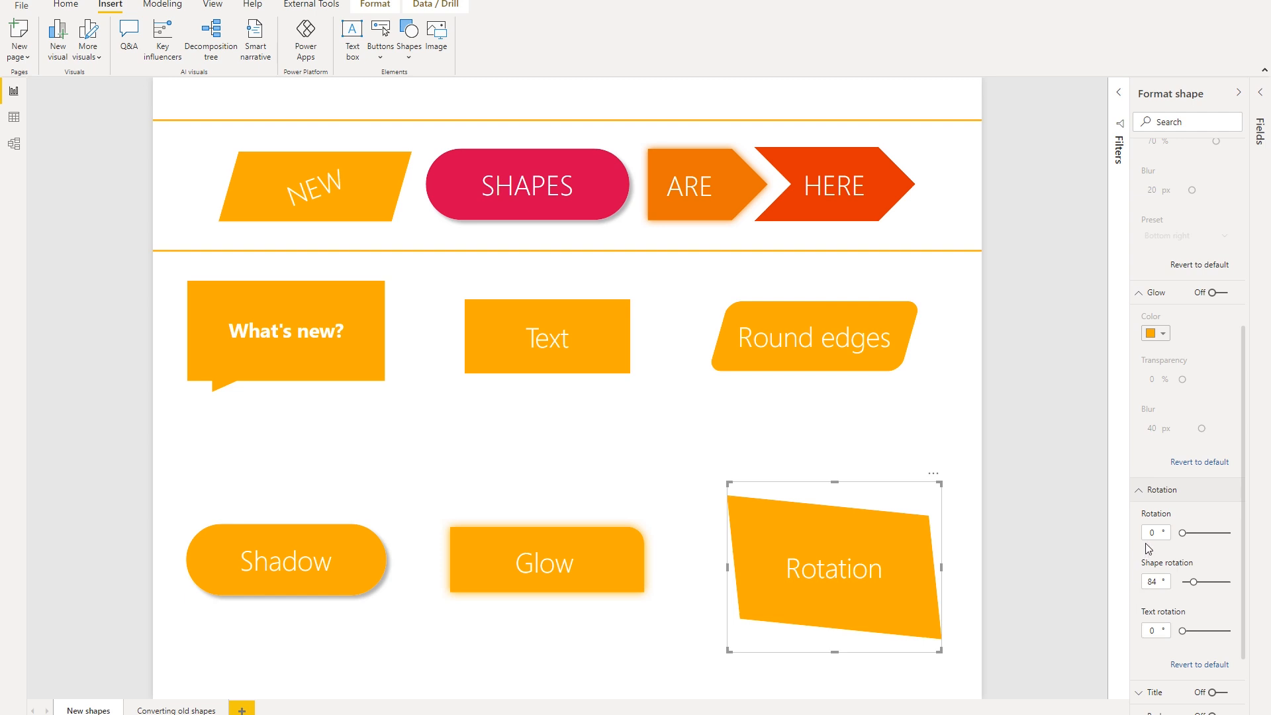
mouse_move(1147, 565)
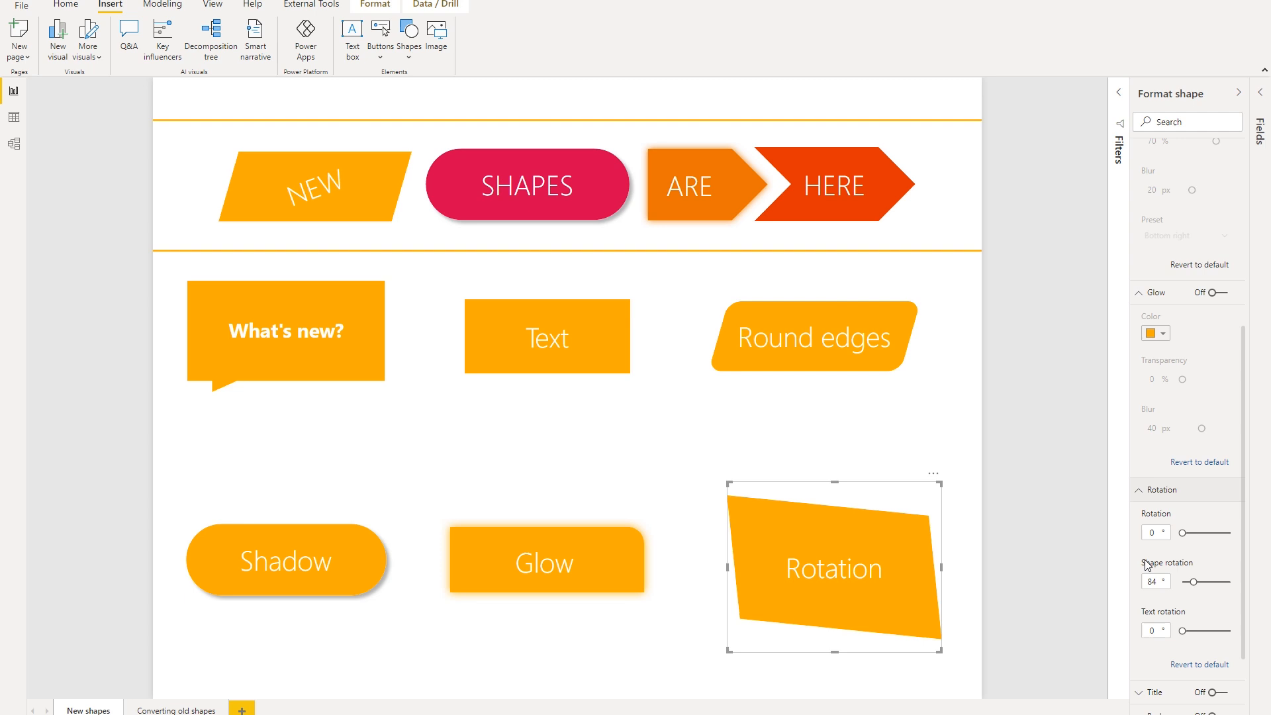
mouse_move(1157, 625)
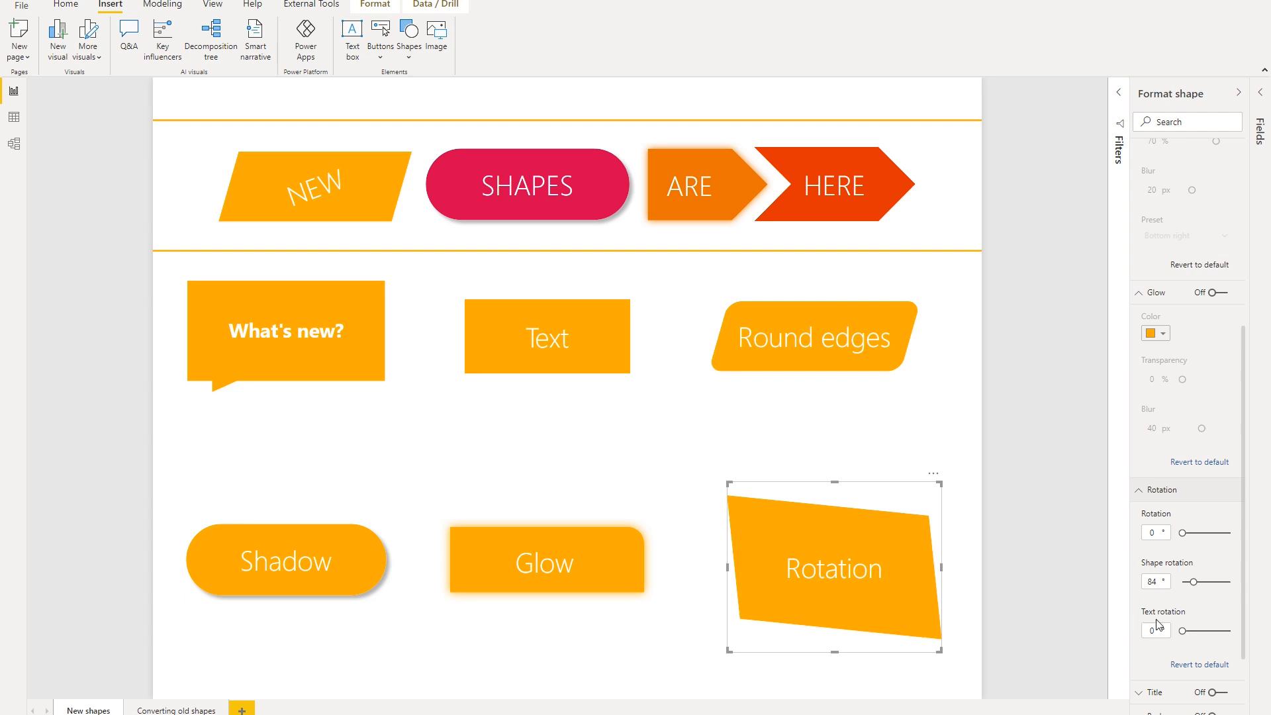
mouse_move(1177, 625)
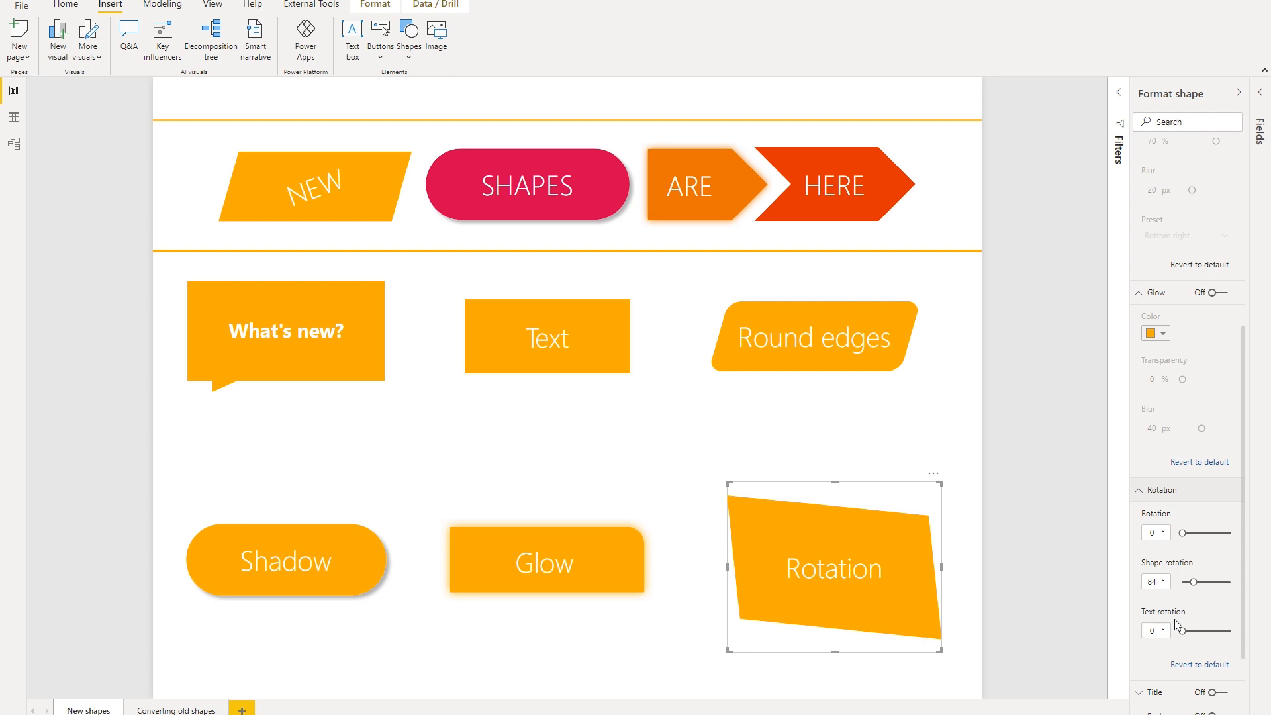
mouse_move(722, 658)
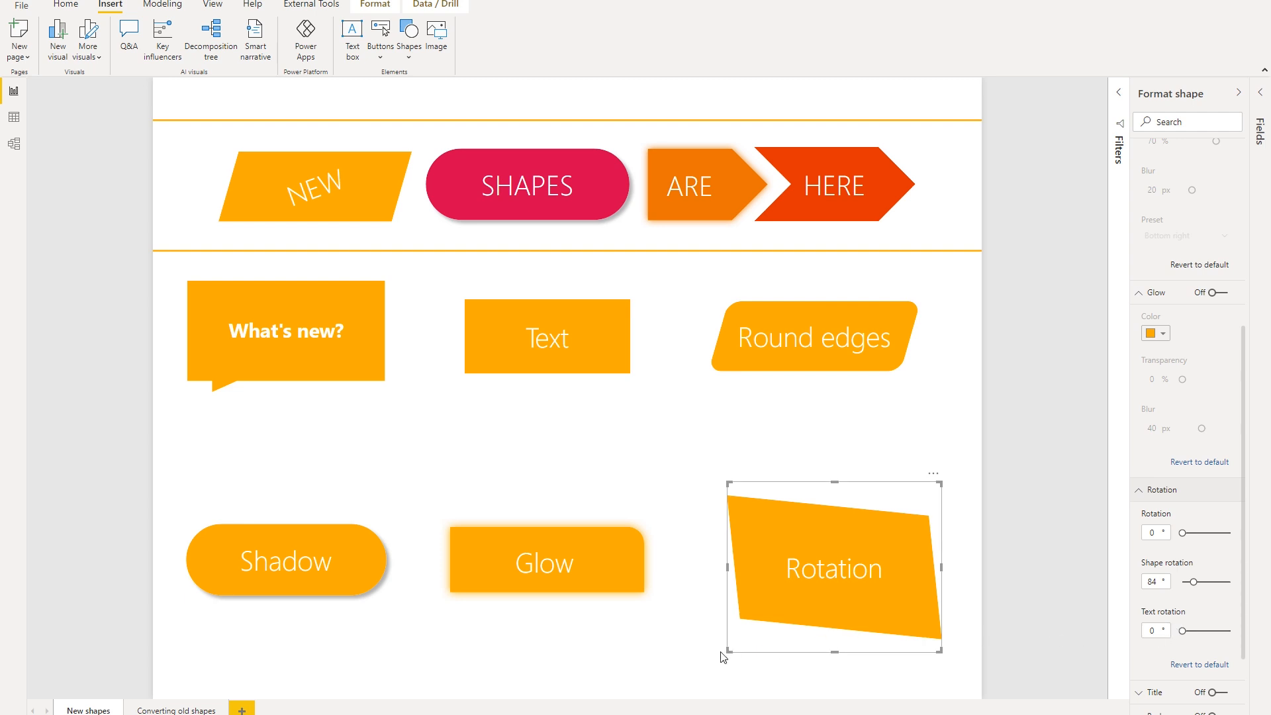
mouse_move(647, 662)
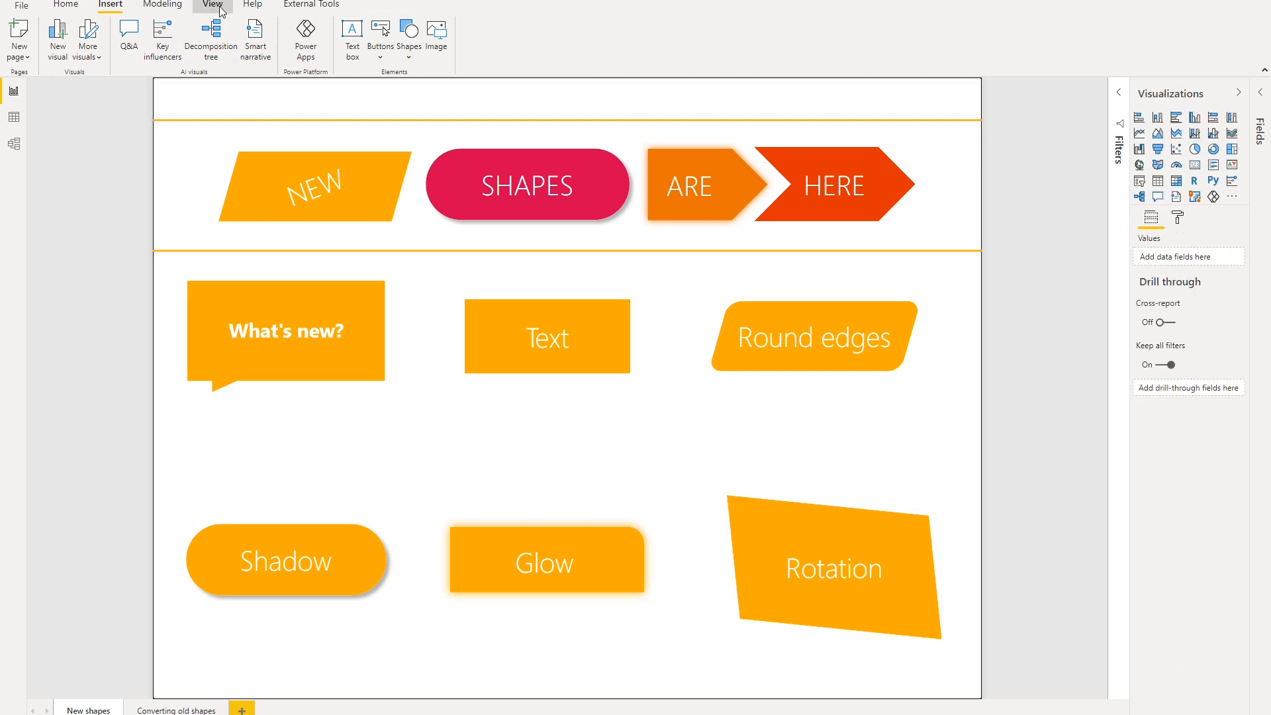
Apply the Default then Classic themes from the View tab, then go to the Converting old shapes page
click(212, 4)
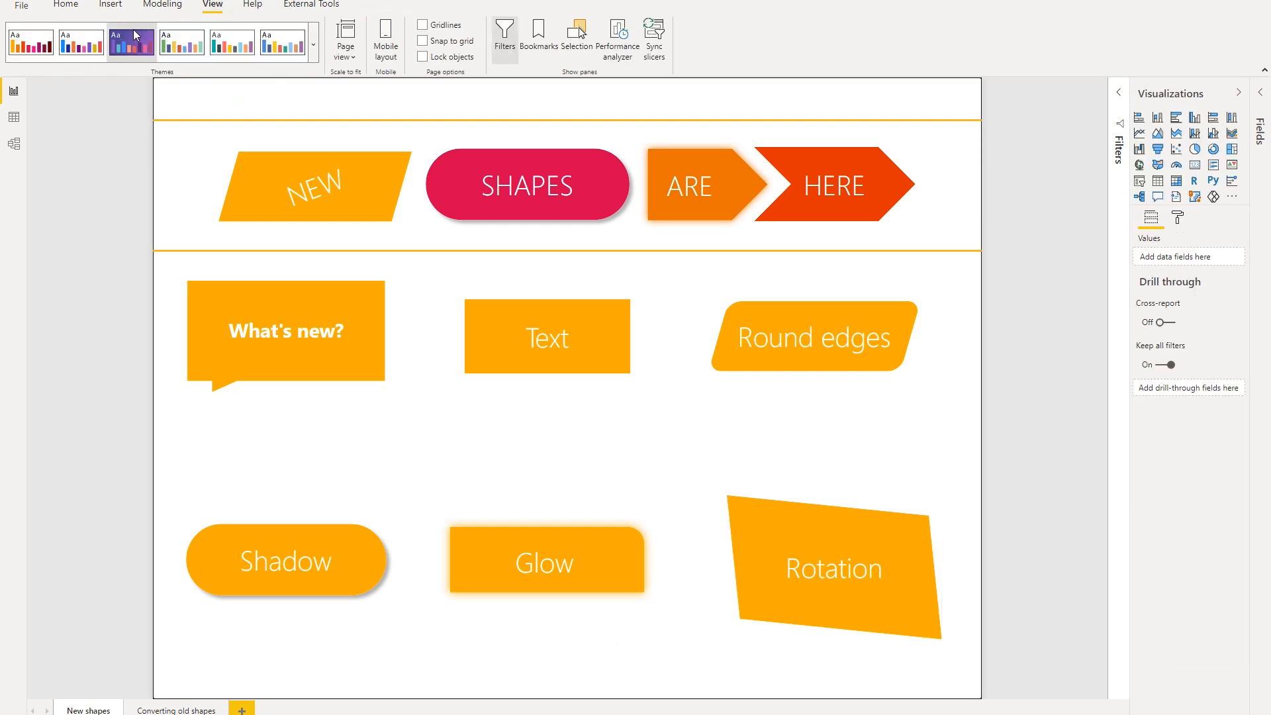
mouse_move(81, 42)
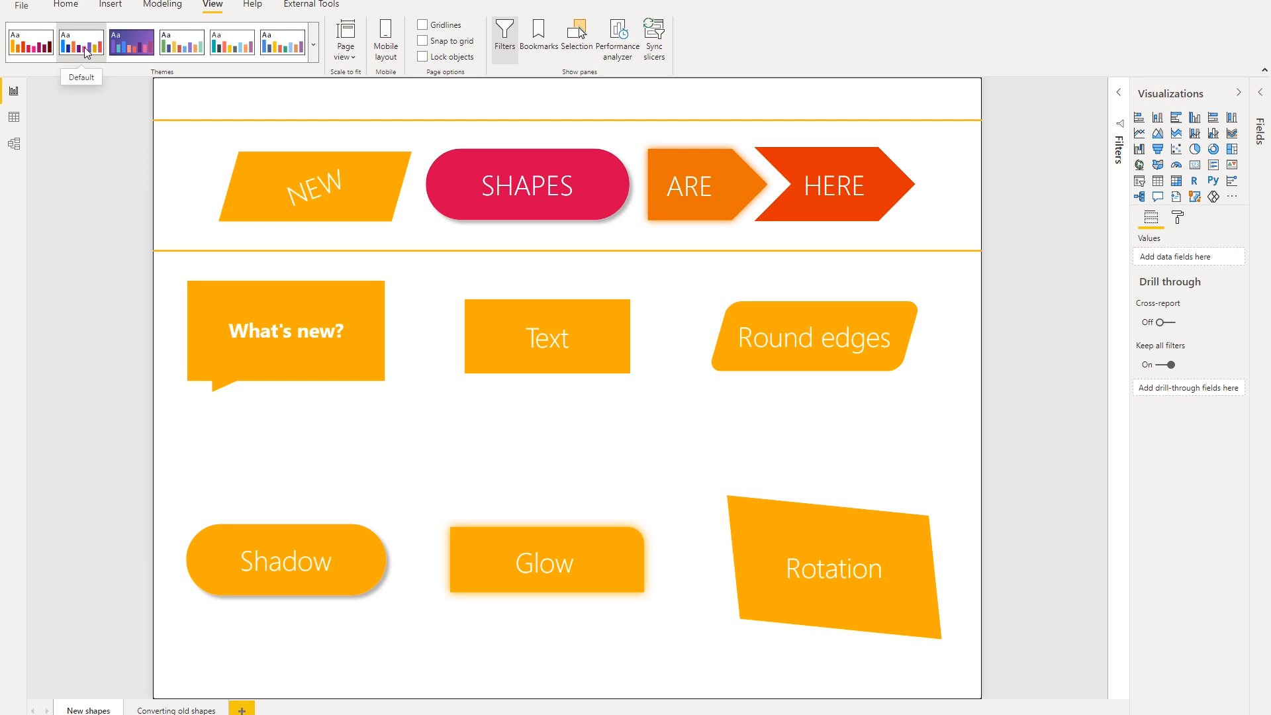
click(80, 41)
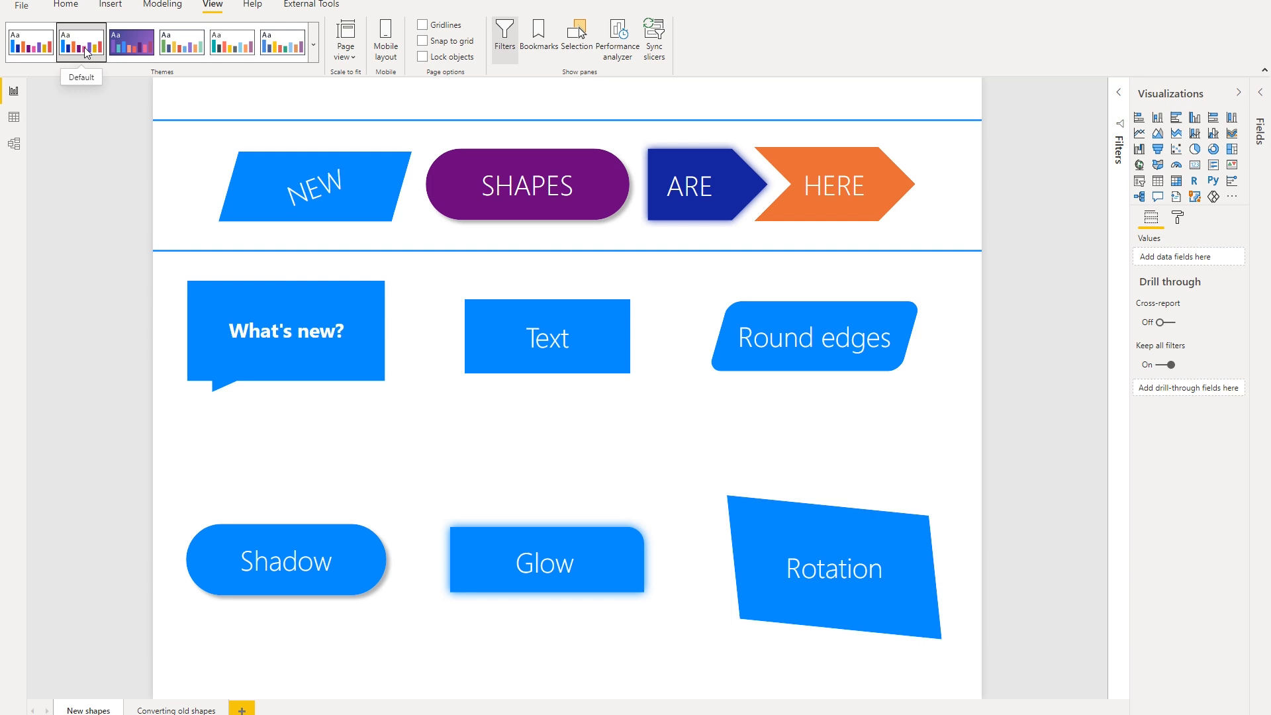
mouse_move(98, 59)
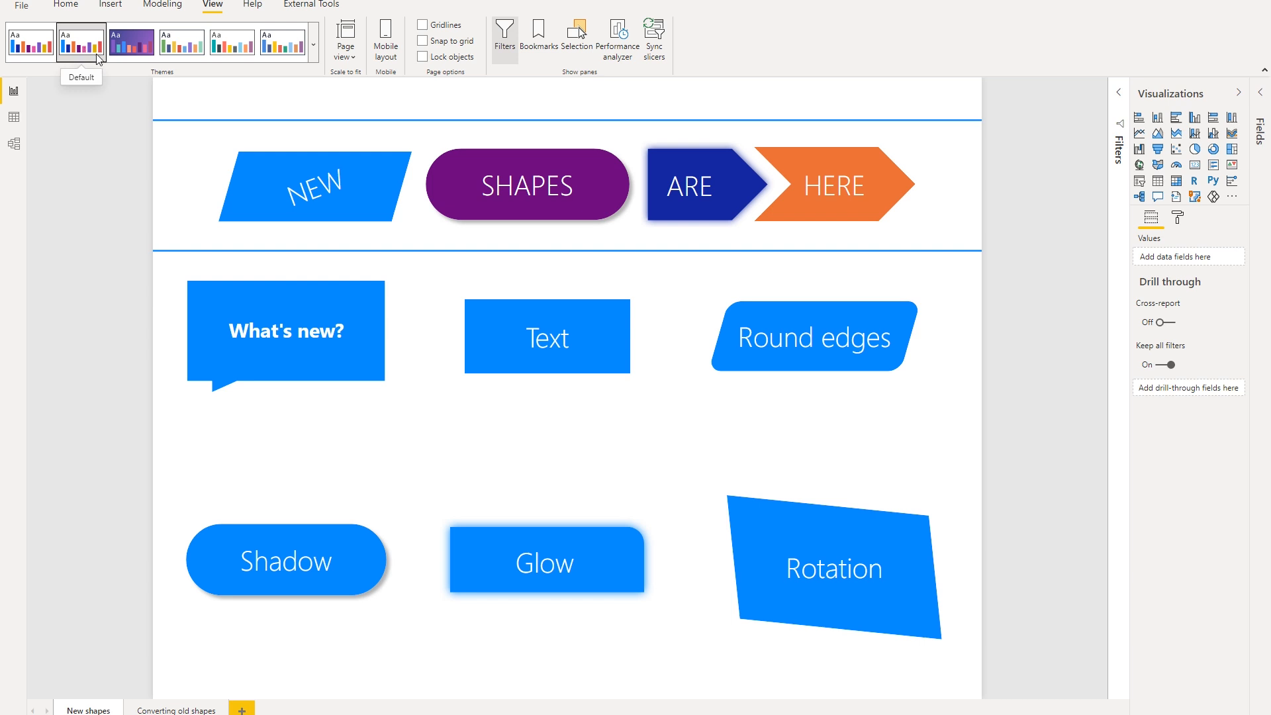
mouse_move(181, 43)
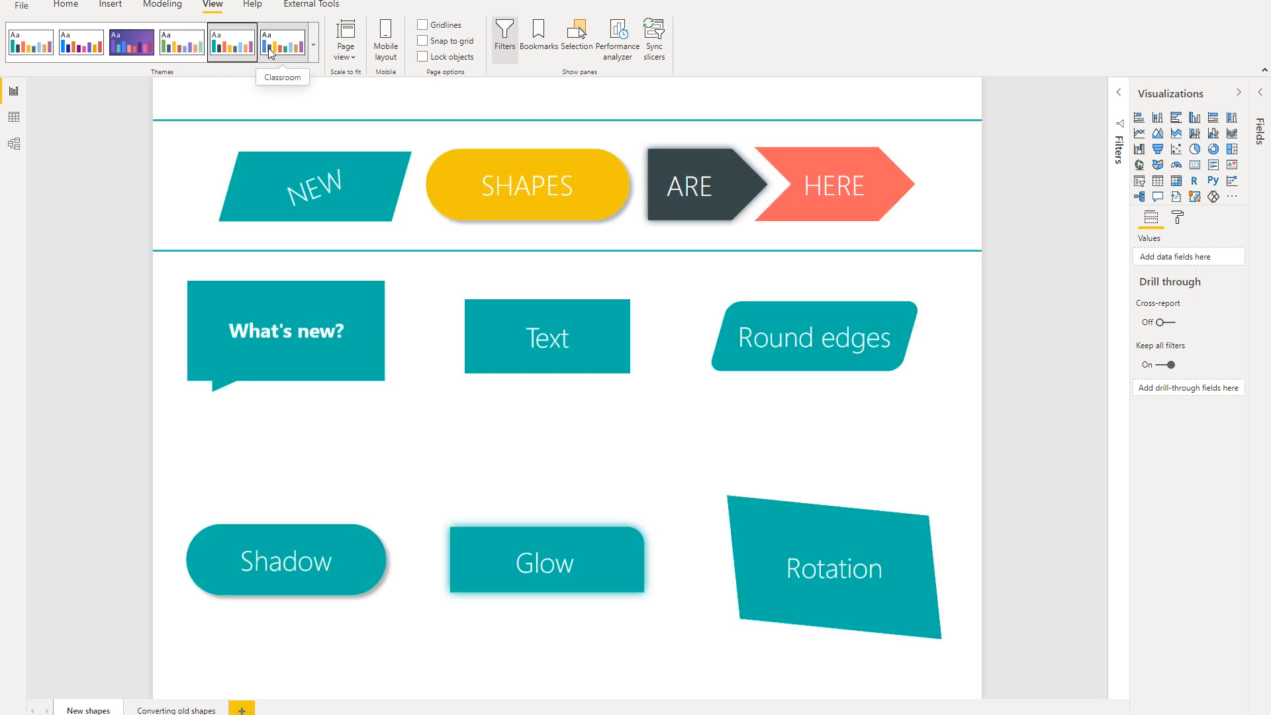
click(232, 43)
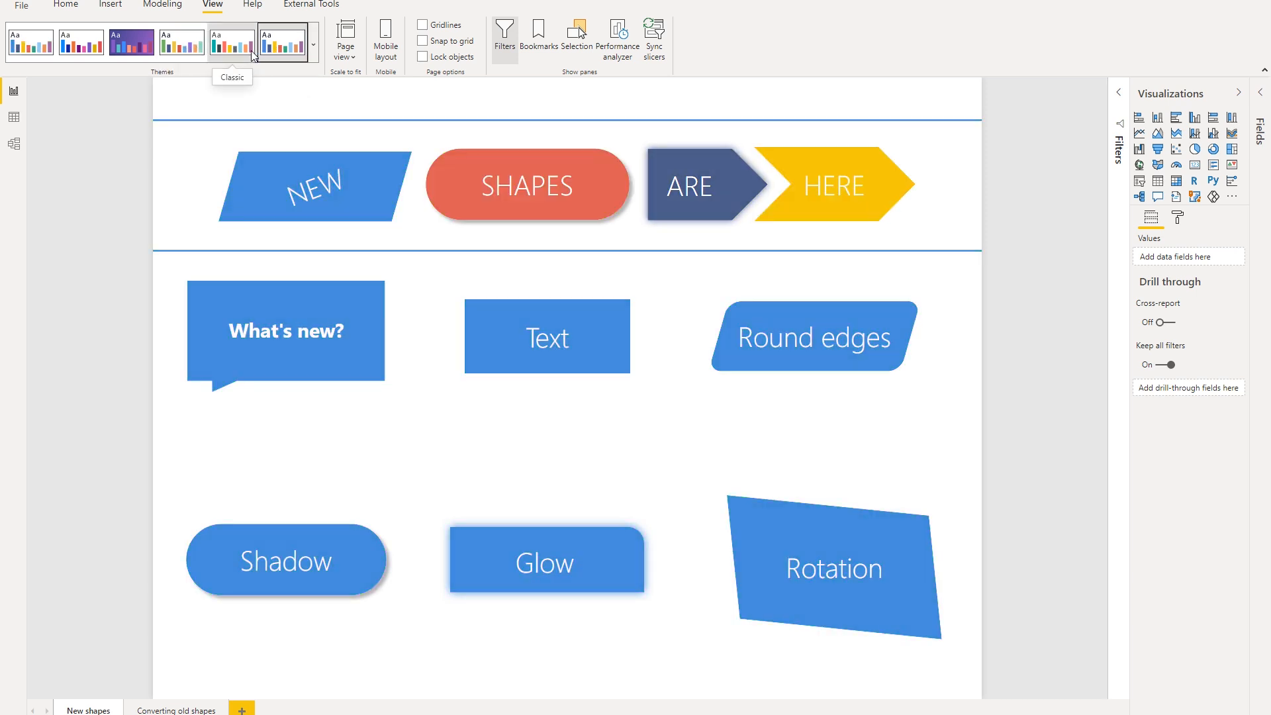
mouse_move(41, 61)
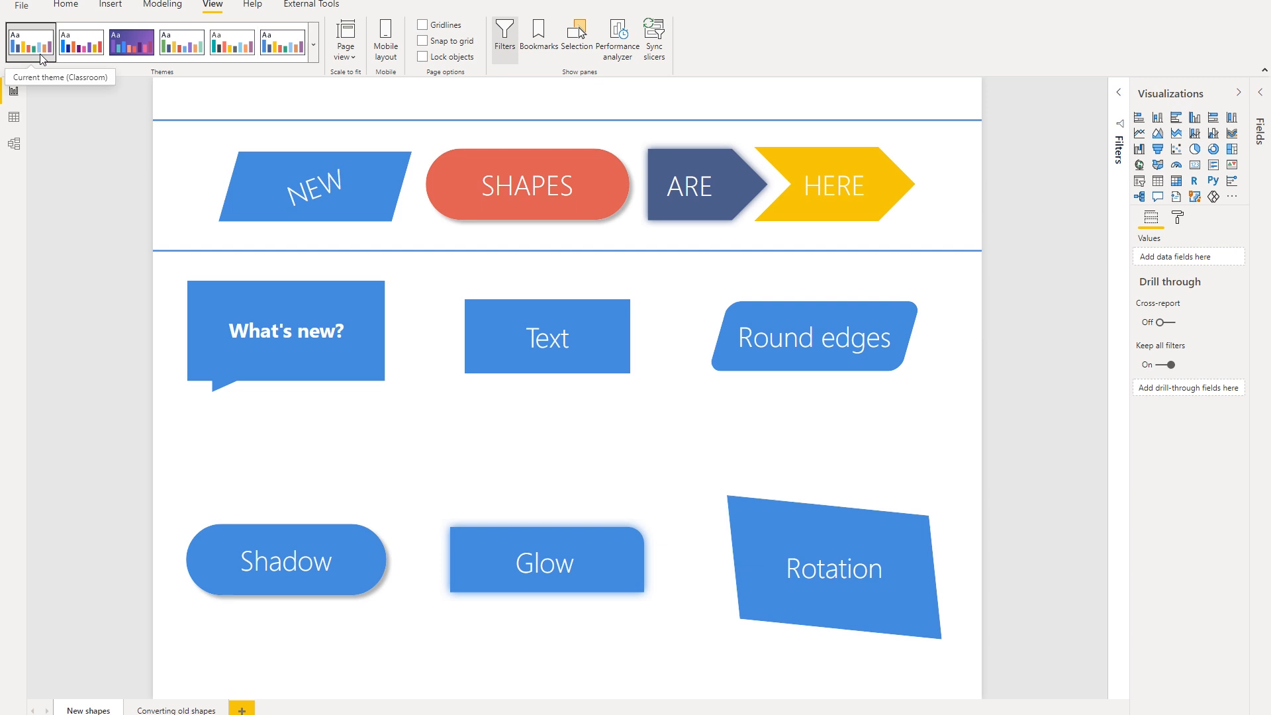
mouse_move(84, 298)
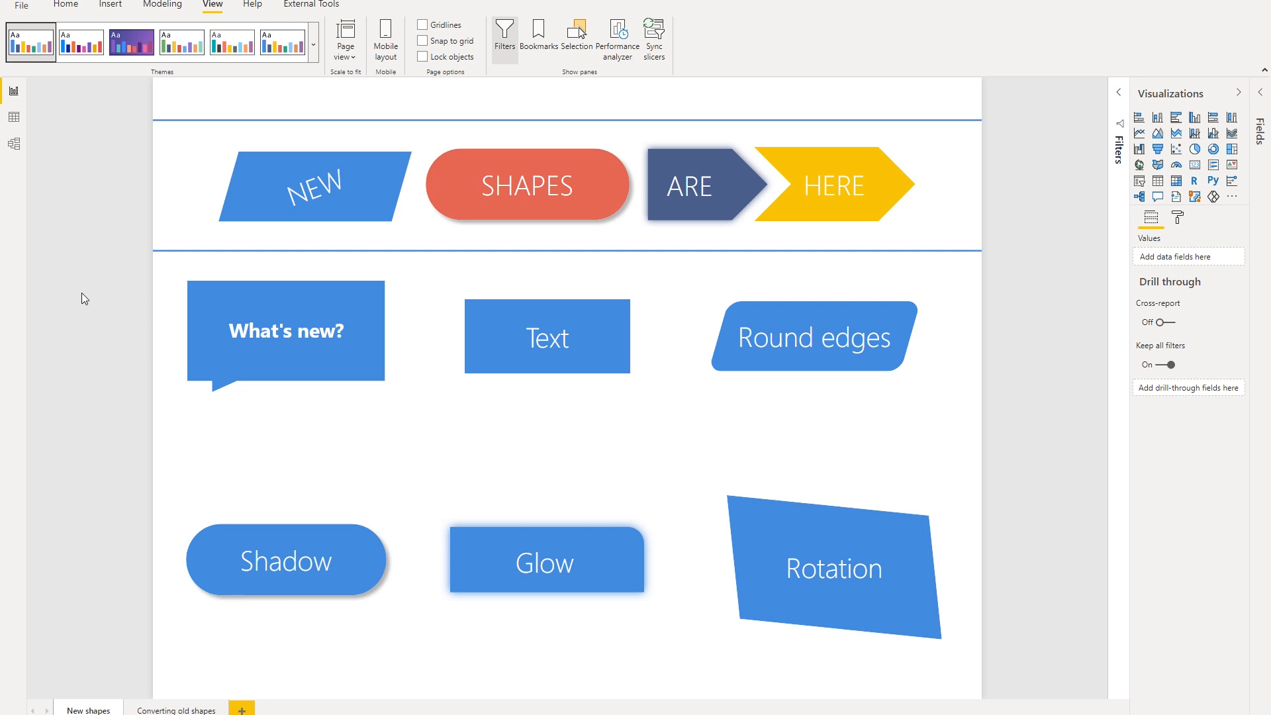
mouse_move(157, 558)
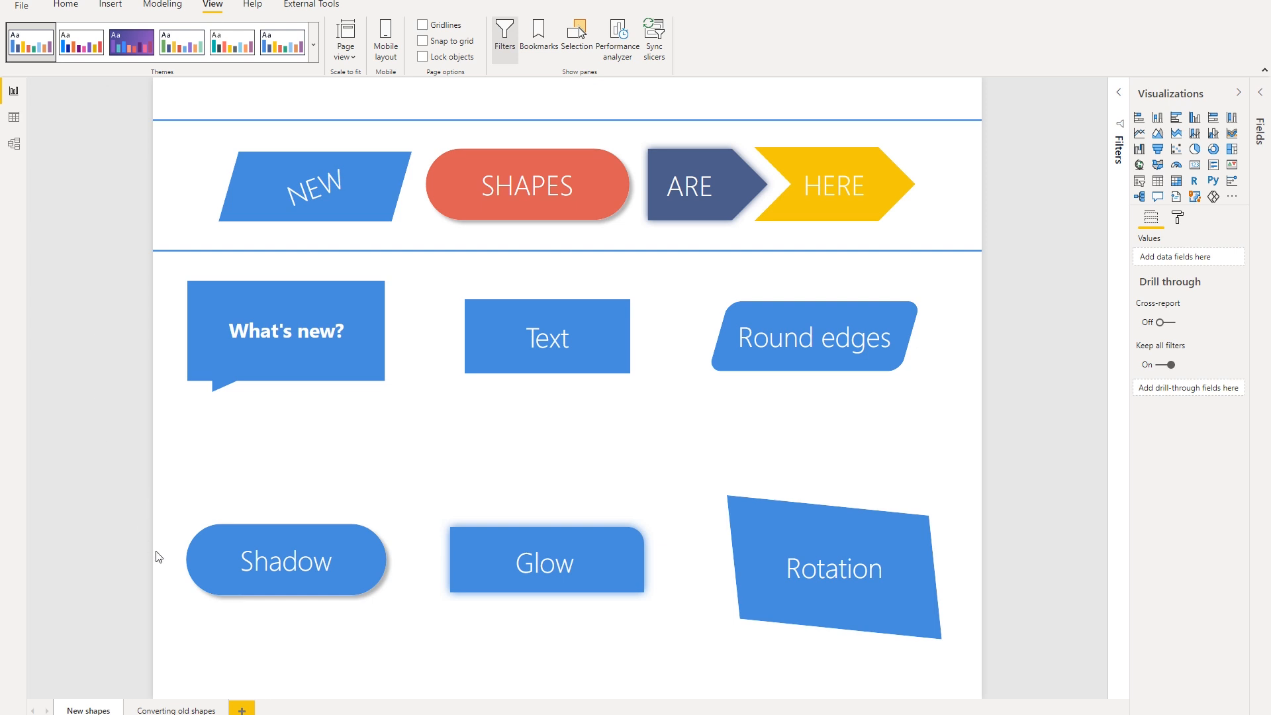
click(174, 710)
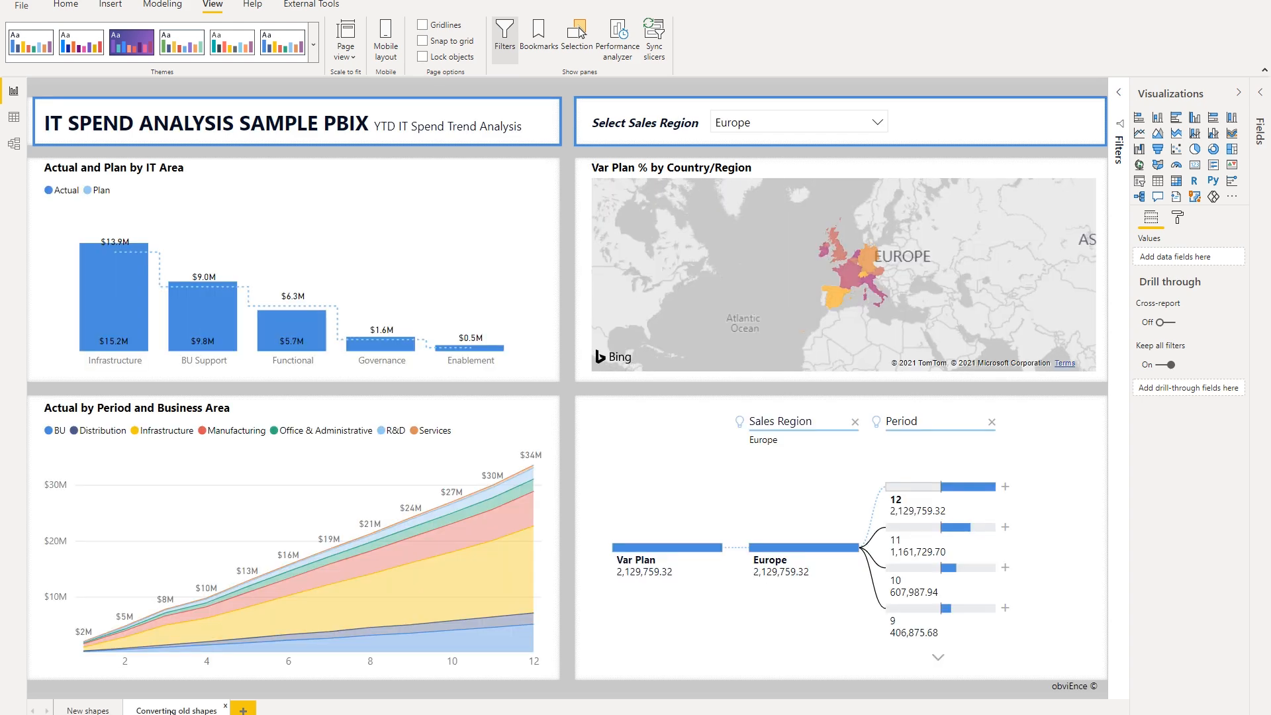
mouse_move(500, 559)
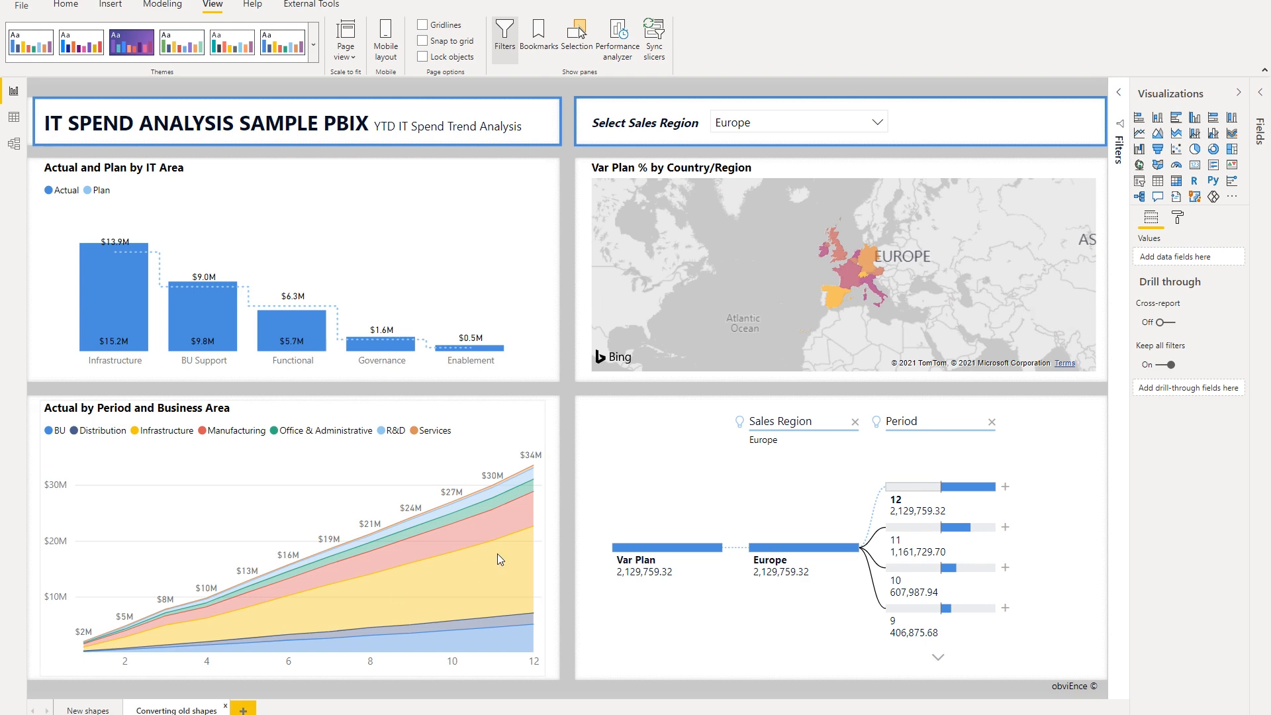
mouse_move(508, 108)
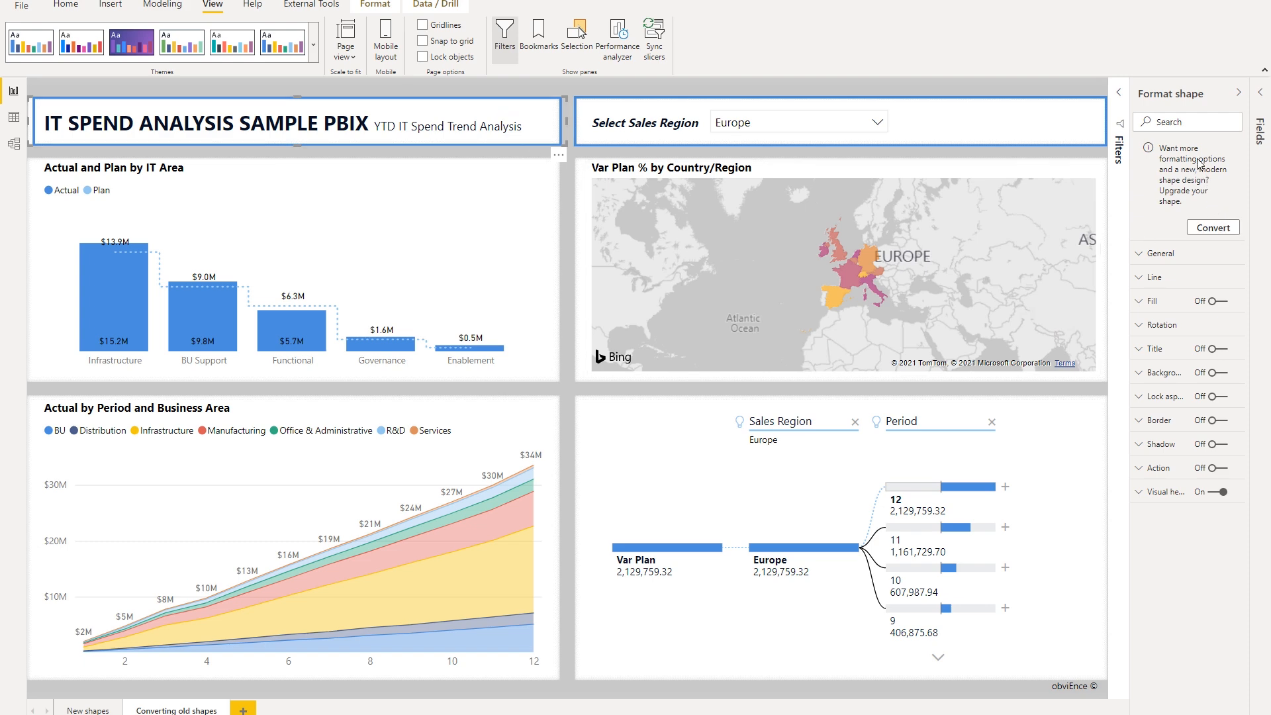
mouse_move(1195, 196)
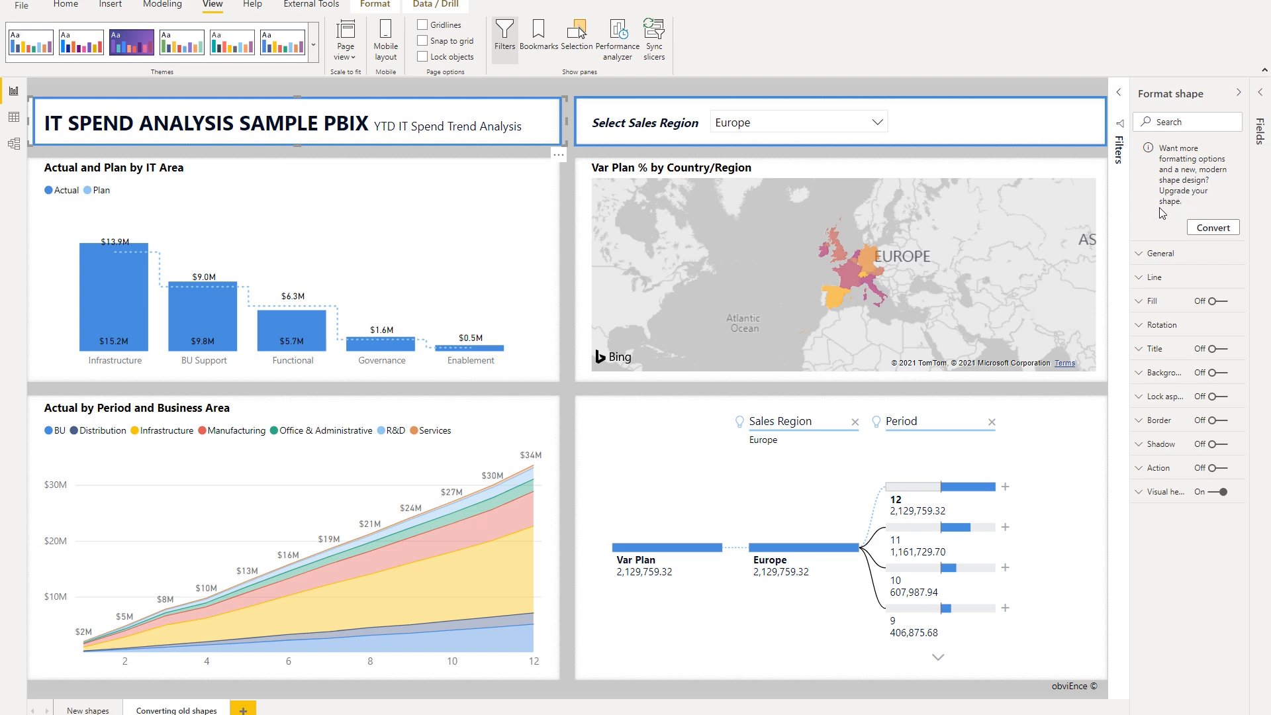
mouse_move(1198, 233)
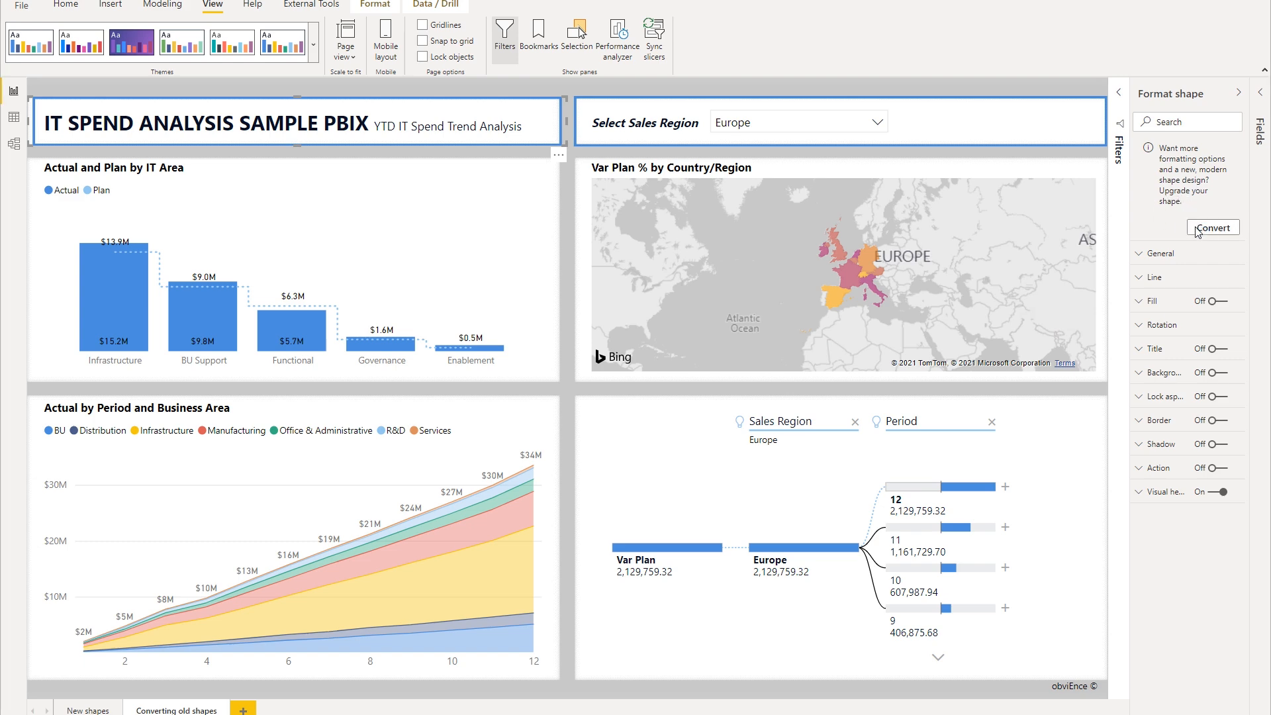
Convert the old title shape to modern design with 'Upgrade all shapes in this report' unchecked
click(1211, 226)
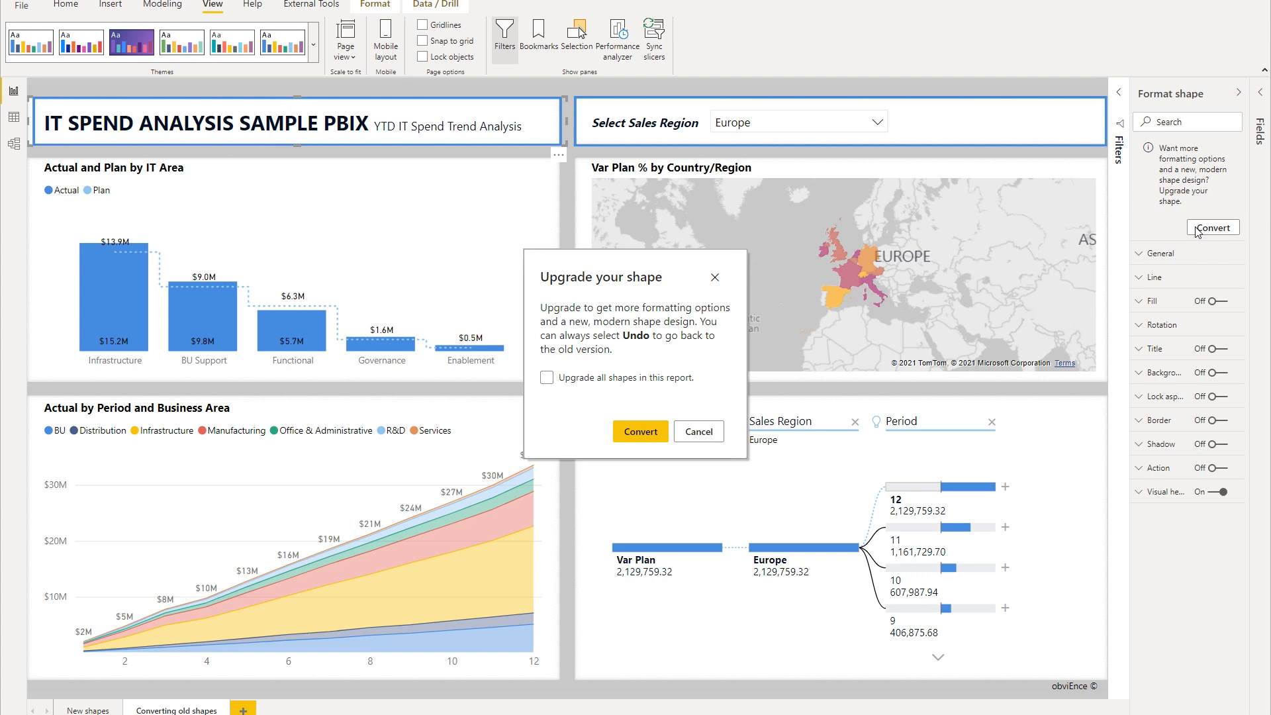
mouse_move(728, 347)
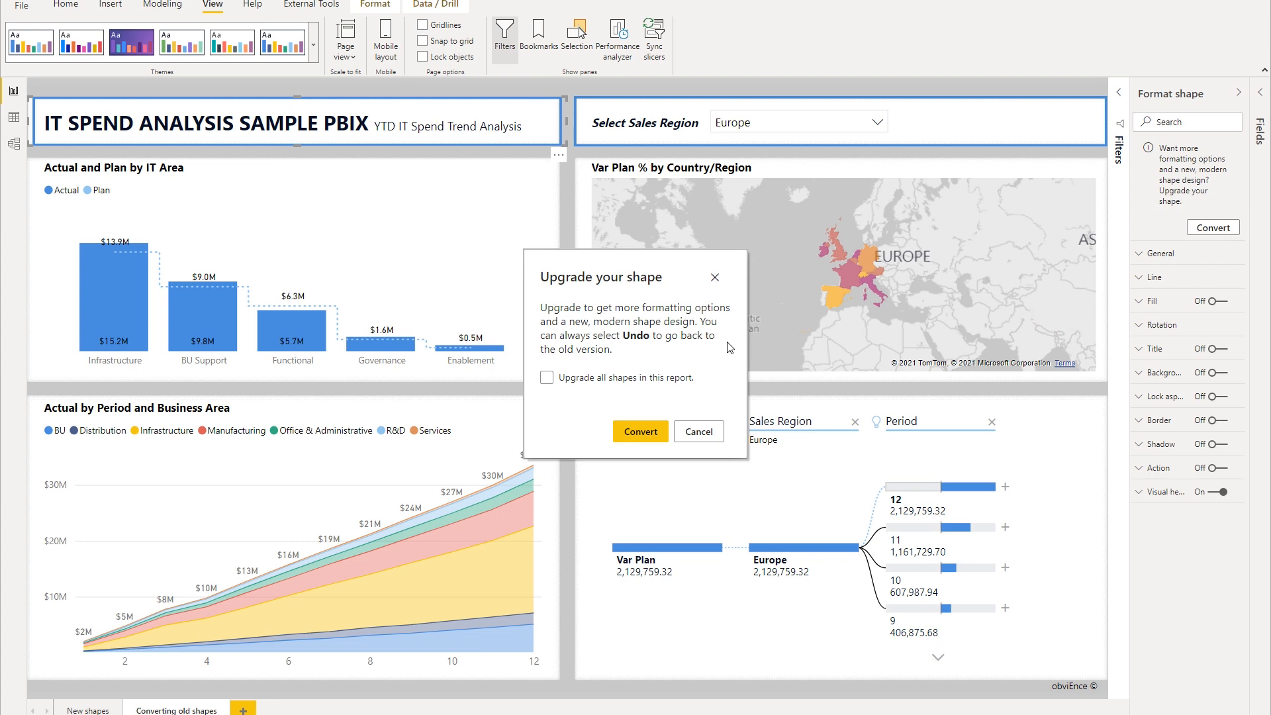
mouse_move(717, 332)
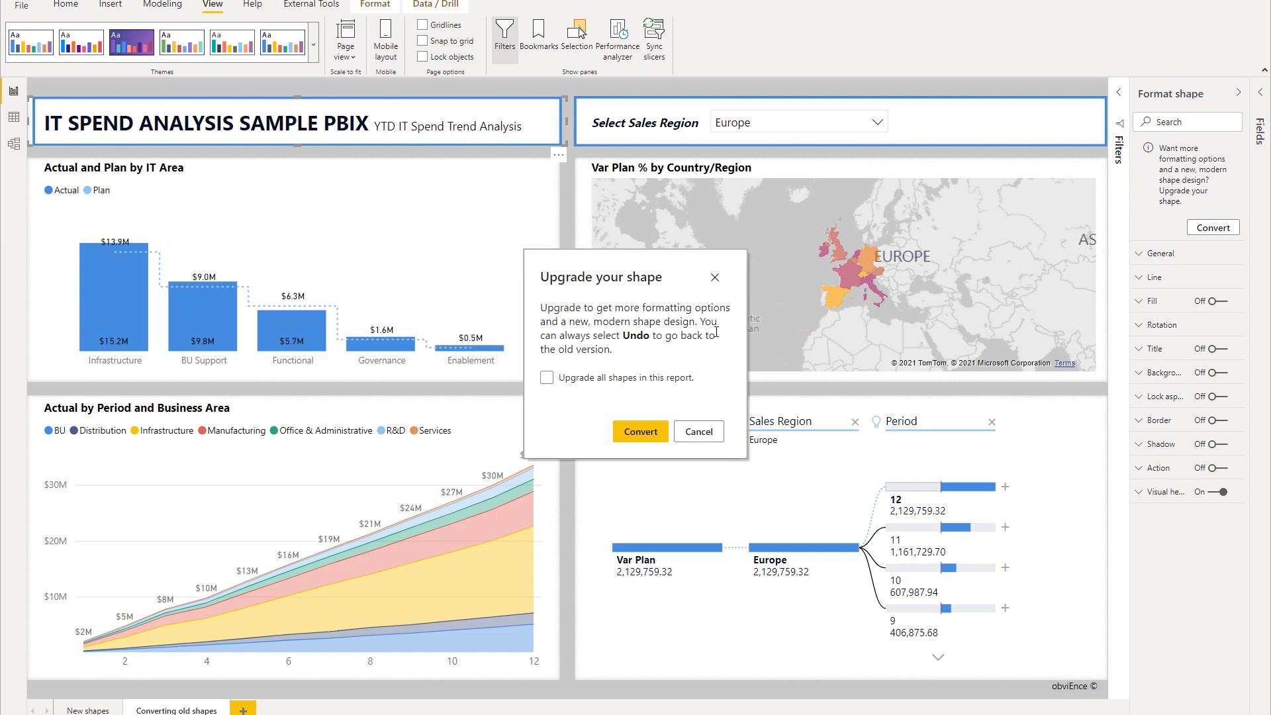
click(547, 377)
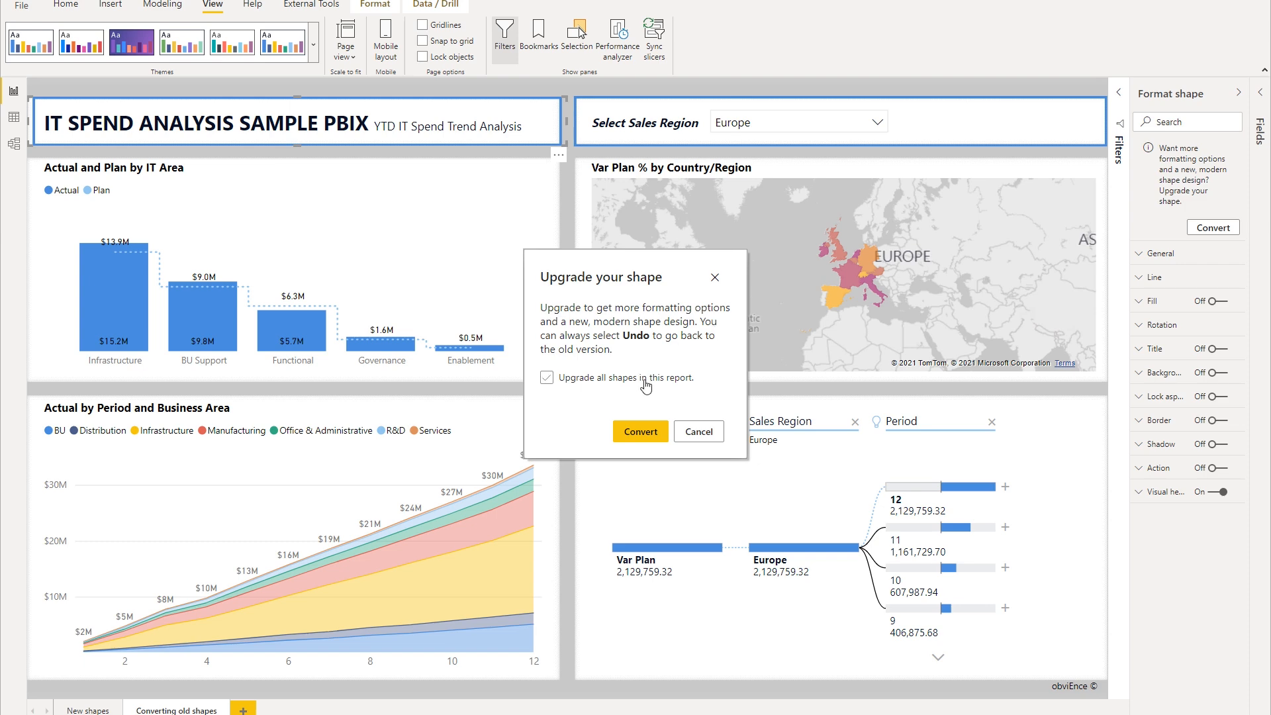
click(547, 377)
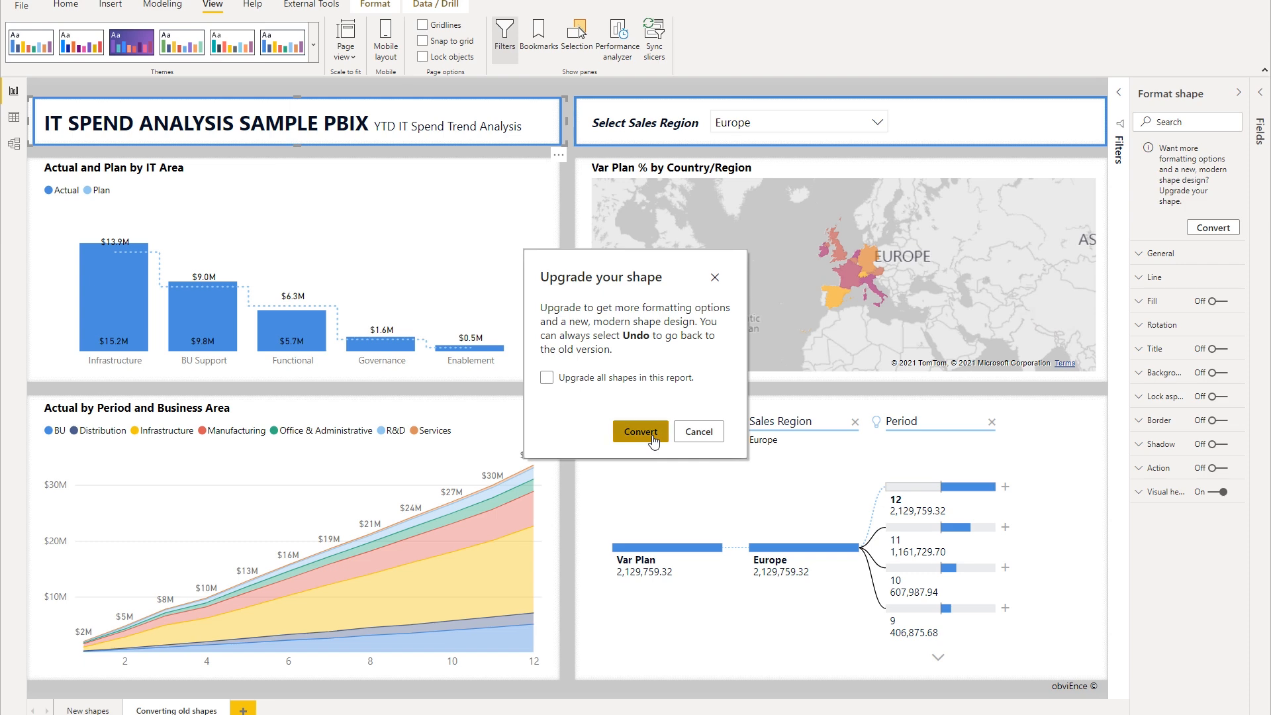
click(640, 432)
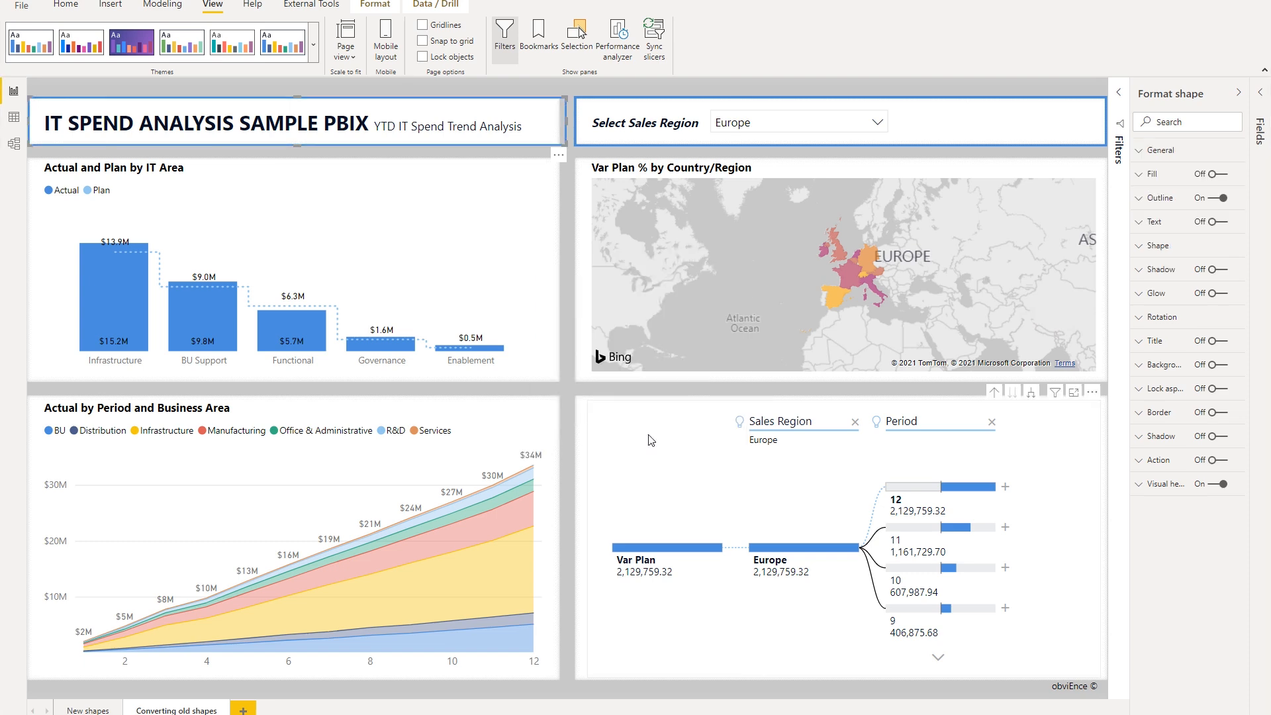